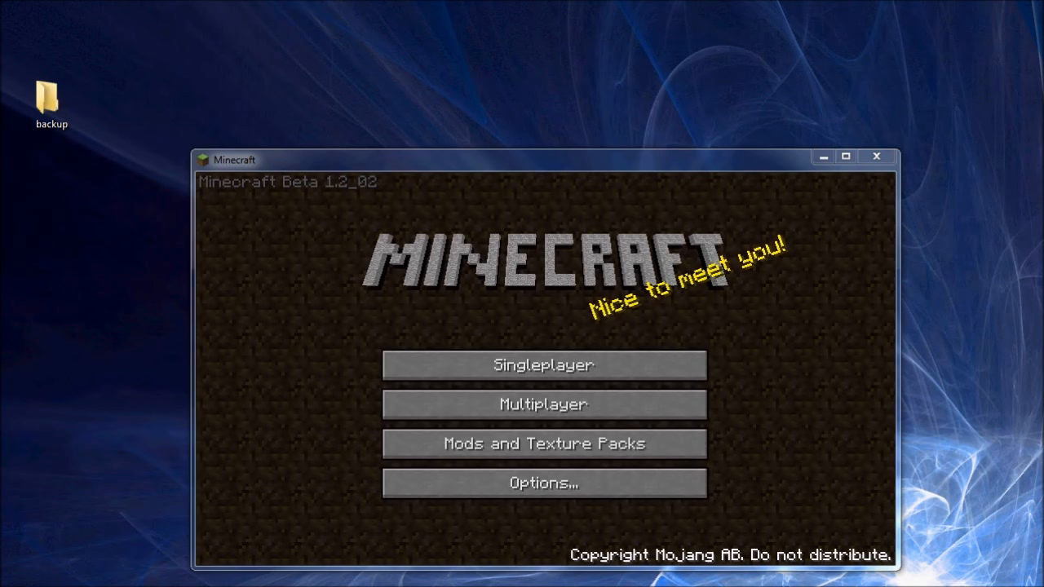
pyautogui.moveTo(640, 353)
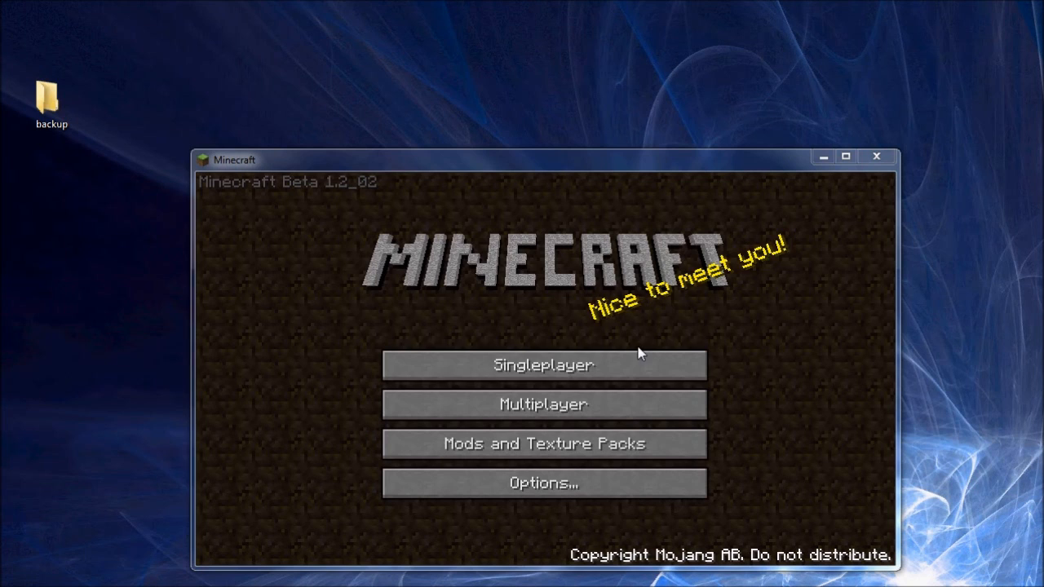
# - Browse the singleplayer worlds, then open the texture pack folder from Mods and Texture Packs
pyautogui.click(543, 366)
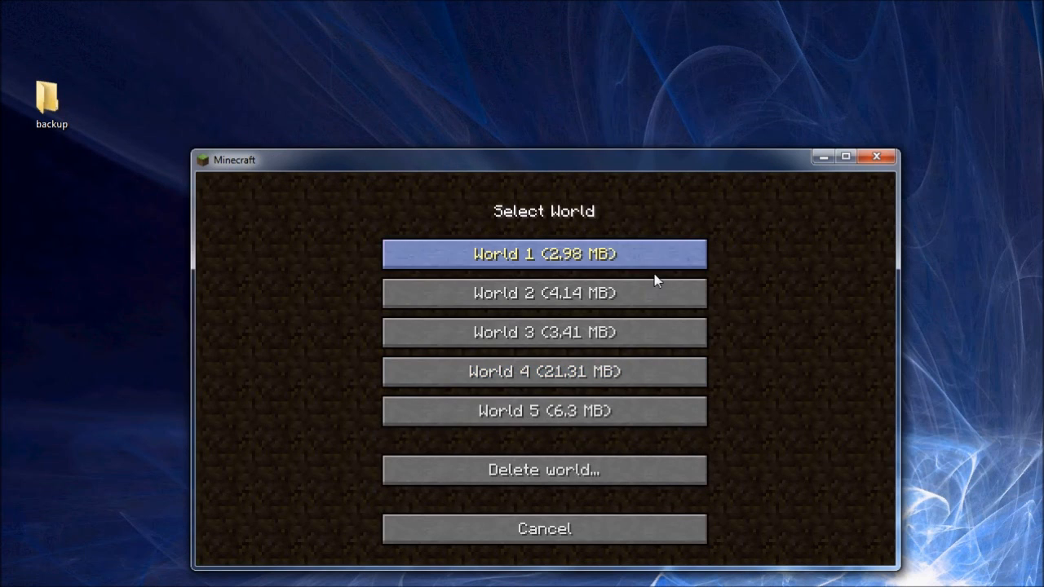
pyautogui.click(544, 410)
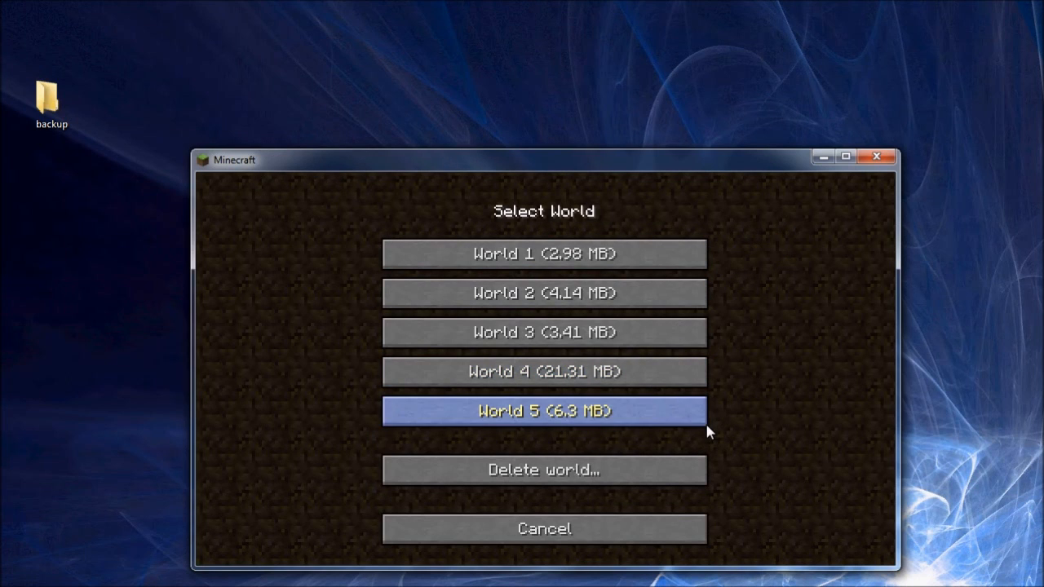
pyautogui.click(544, 254)
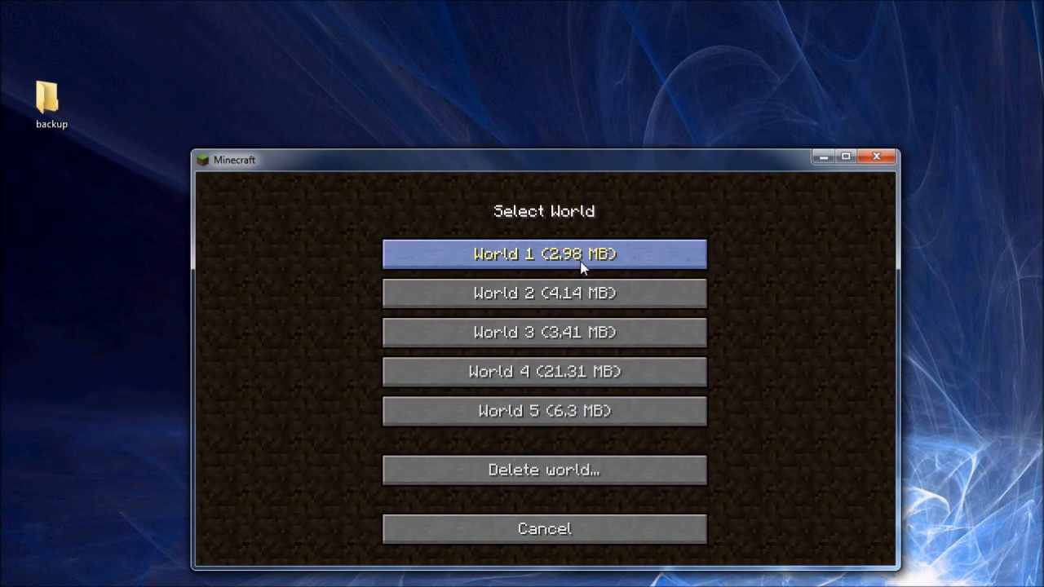
pyautogui.click(543, 410)
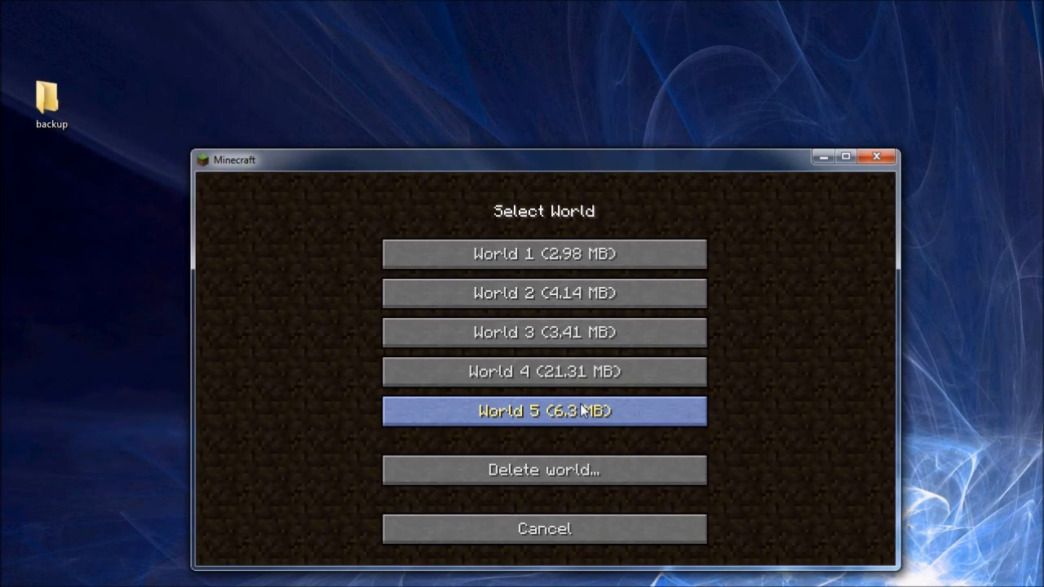
pyautogui.click(543, 528)
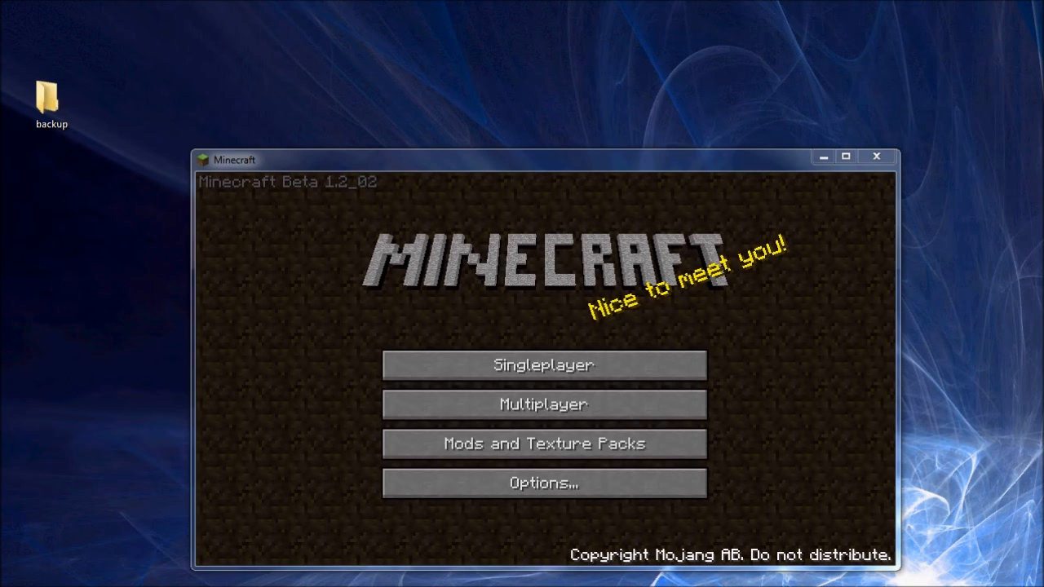
pyautogui.moveTo(544, 404)
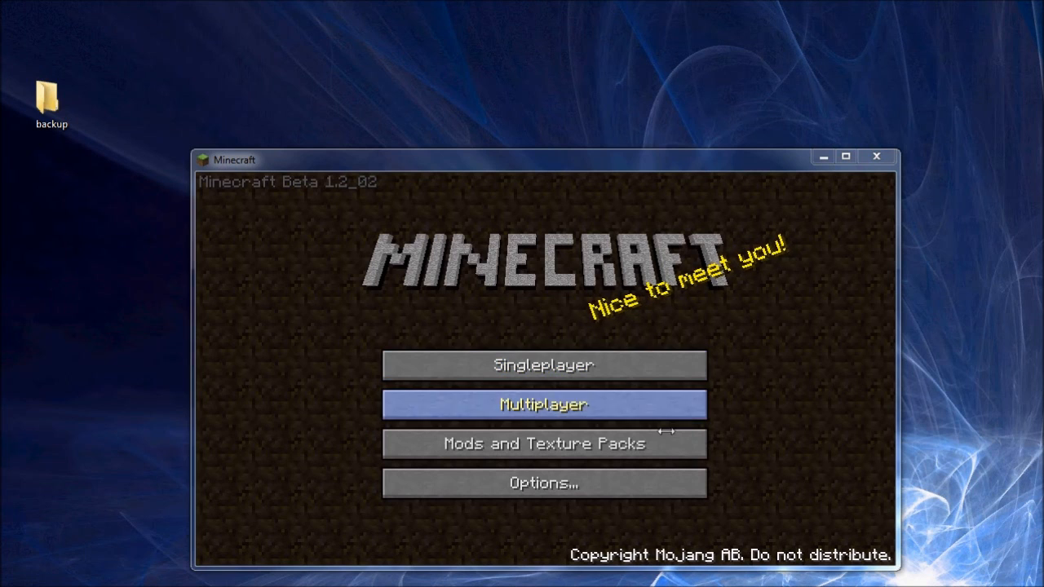
pyautogui.moveTo(543, 444)
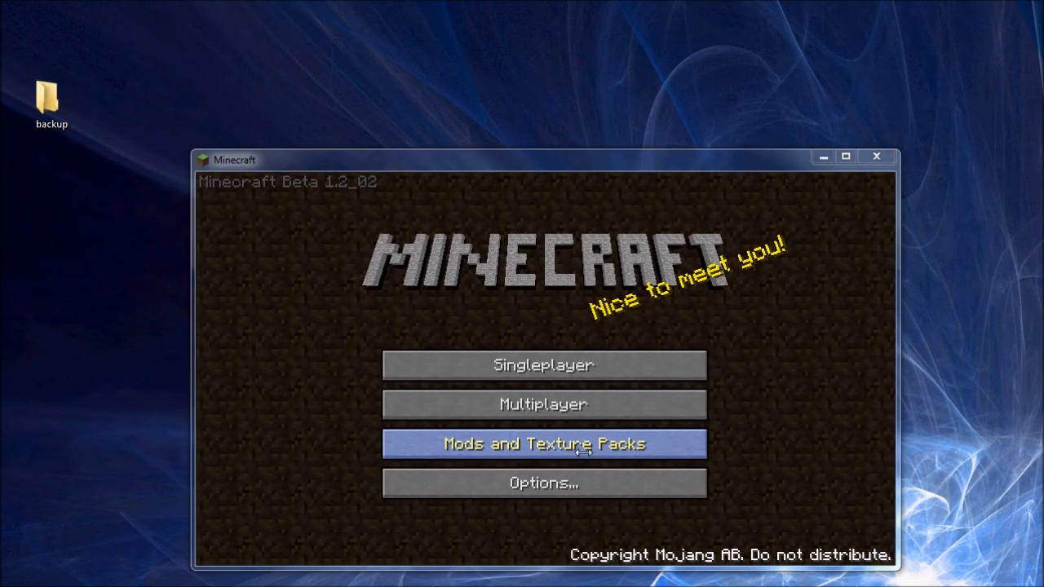
pyautogui.click(543, 444)
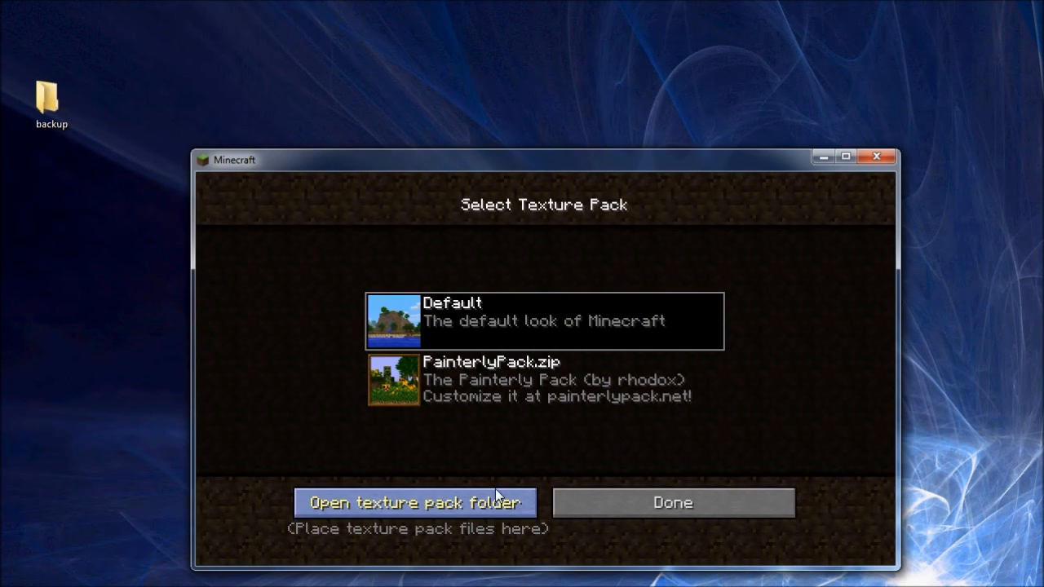
pyautogui.moveTo(506, 496)
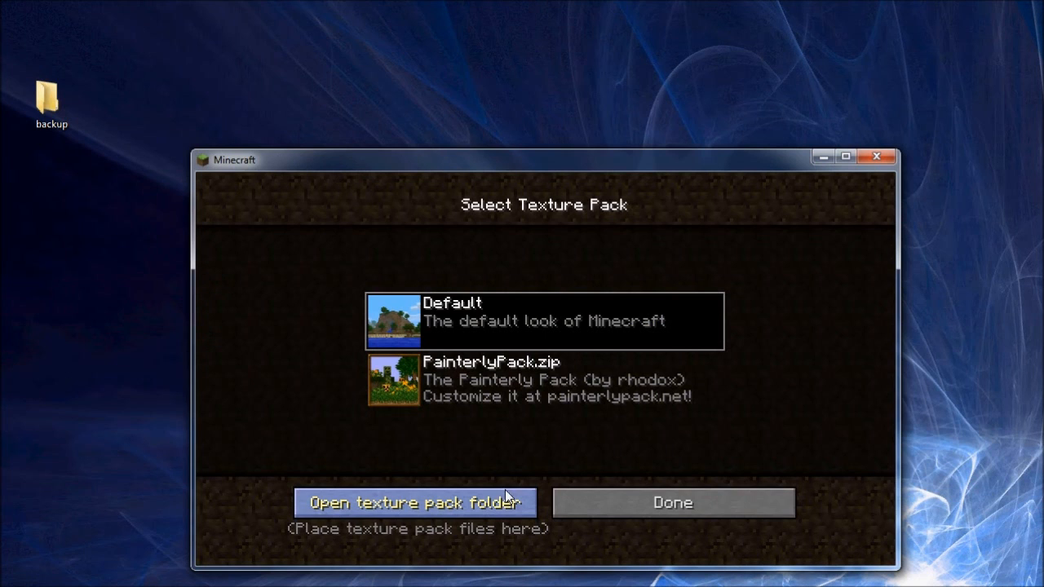
pyautogui.click(416, 503)
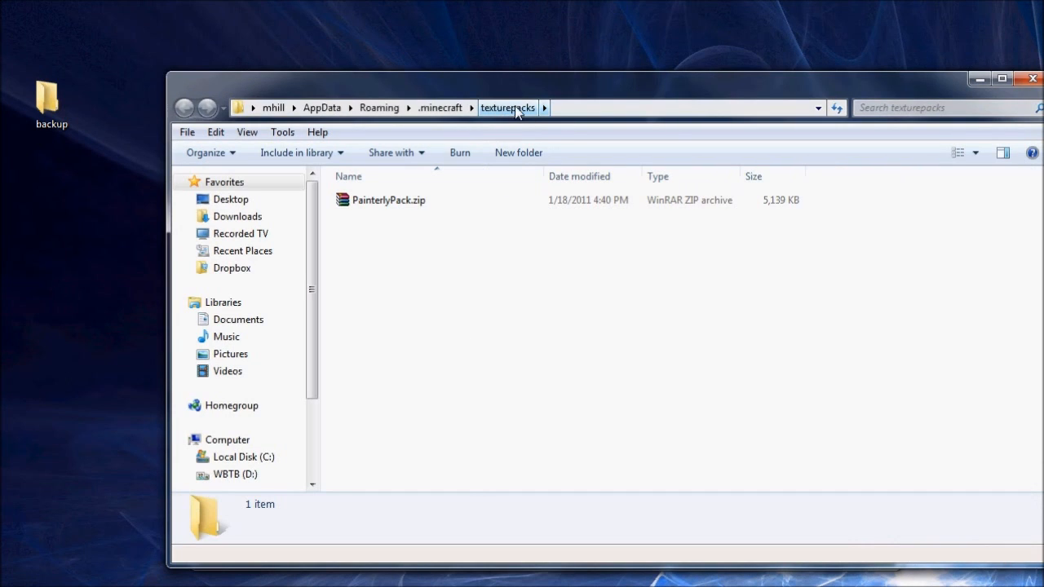
pyautogui.moveTo(440, 107)
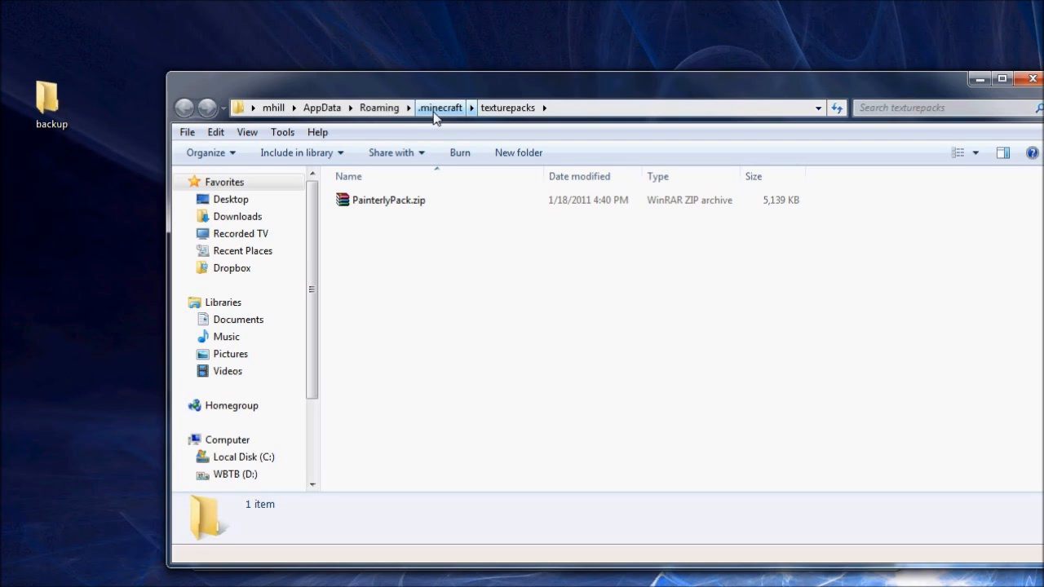
# - Go up to .minecraft, open the saves folder, and select World4
pyautogui.click(440, 107)
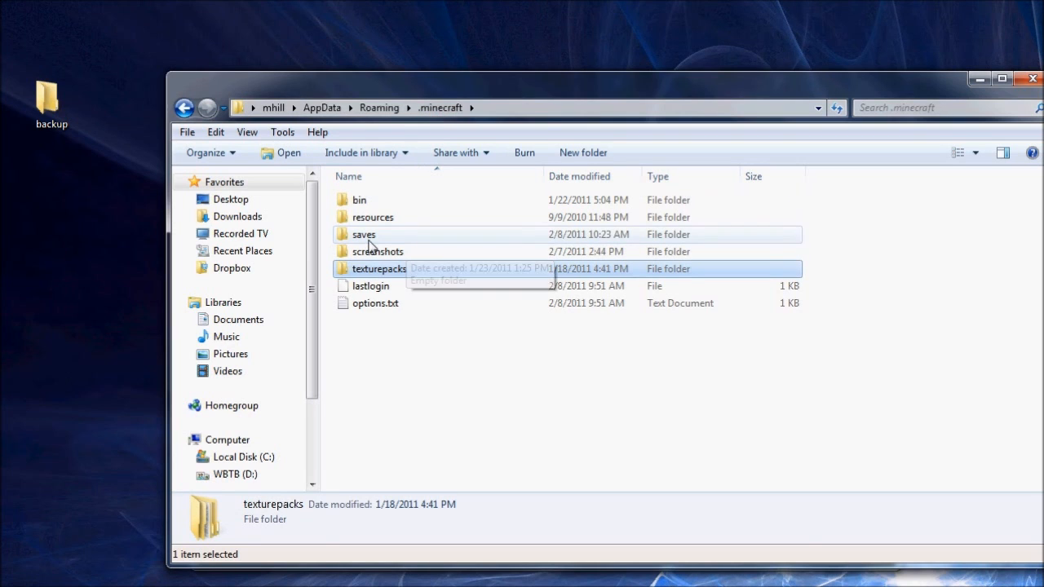
pyautogui.doubleClick(363, 234)
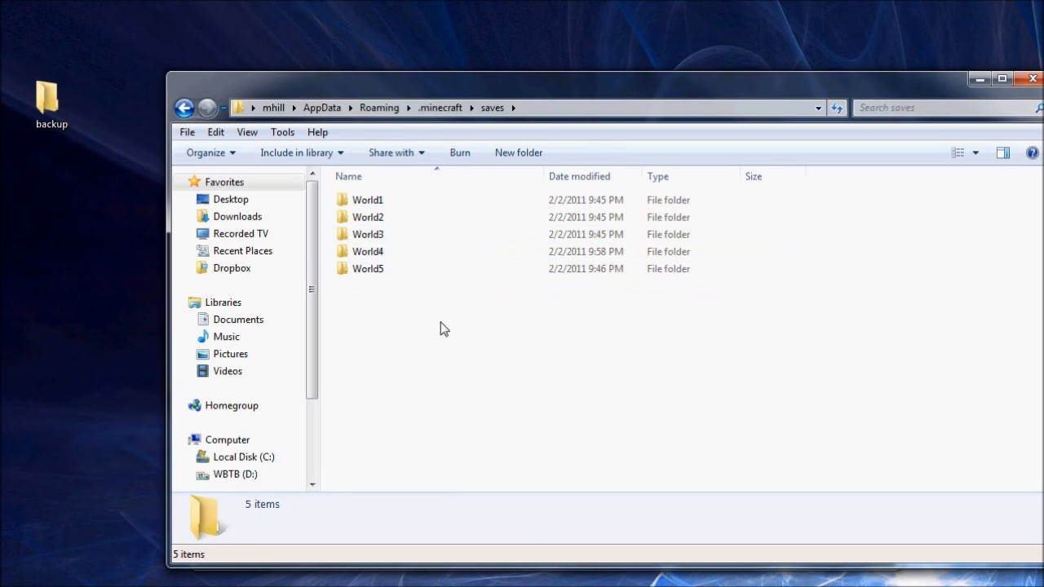
pyautogui.moveTo(388, 304)
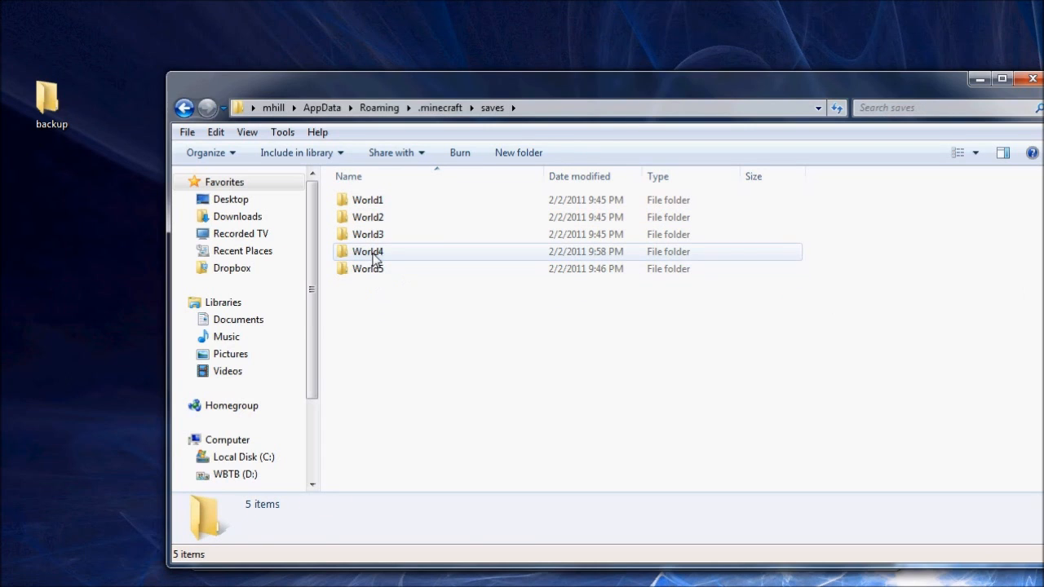
pyautogui.moveTo(375, 257)
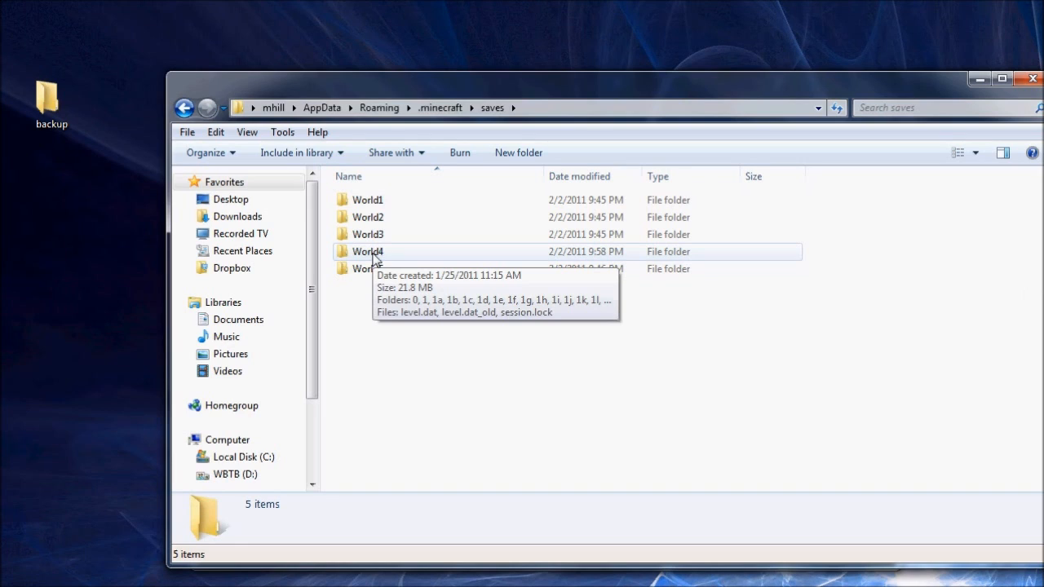
pyautogui.click(366, 251)
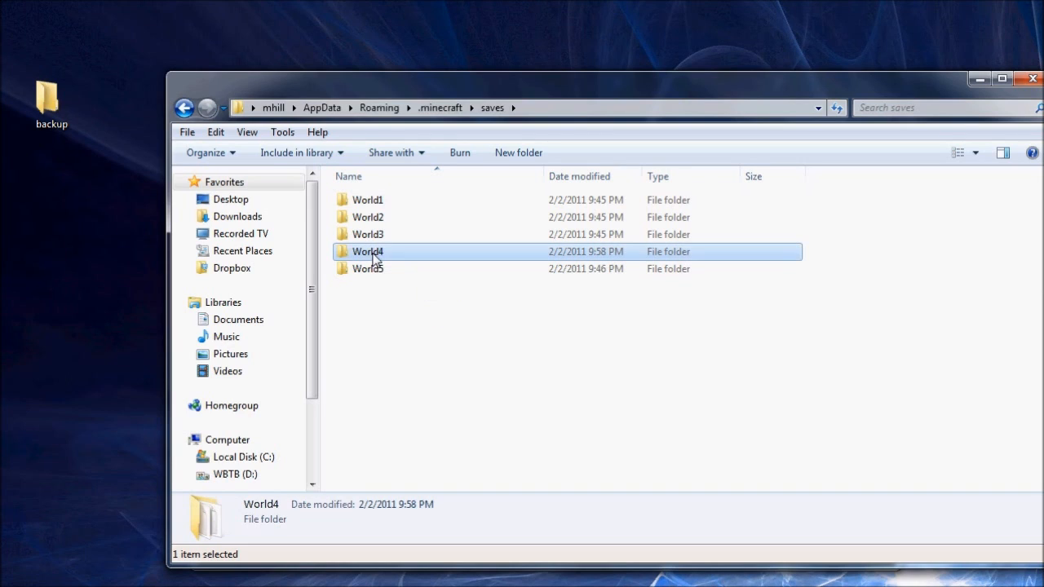
pyautogui.click(530, 364)
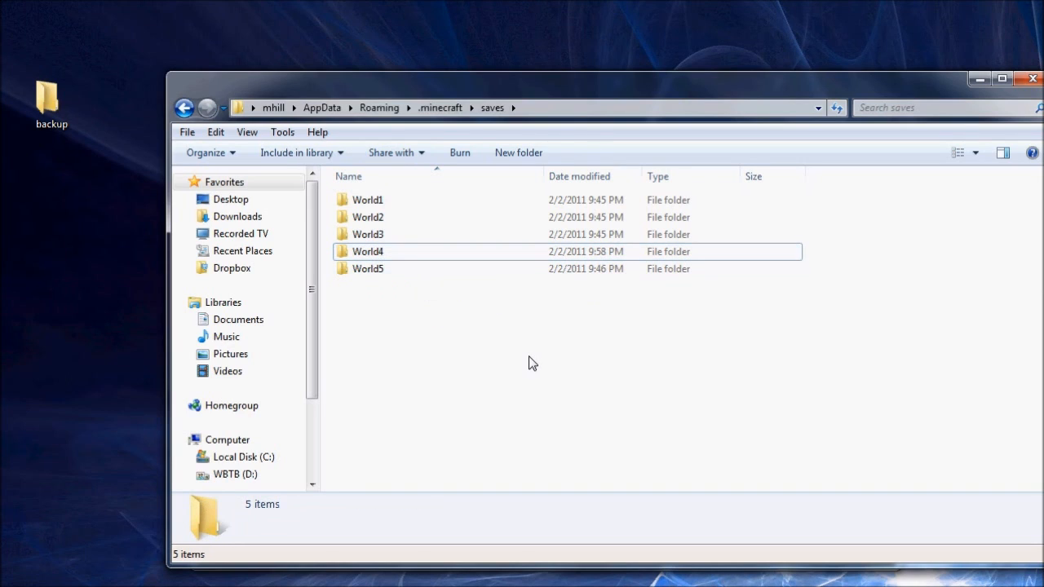
pyautogui.click(367, 251)
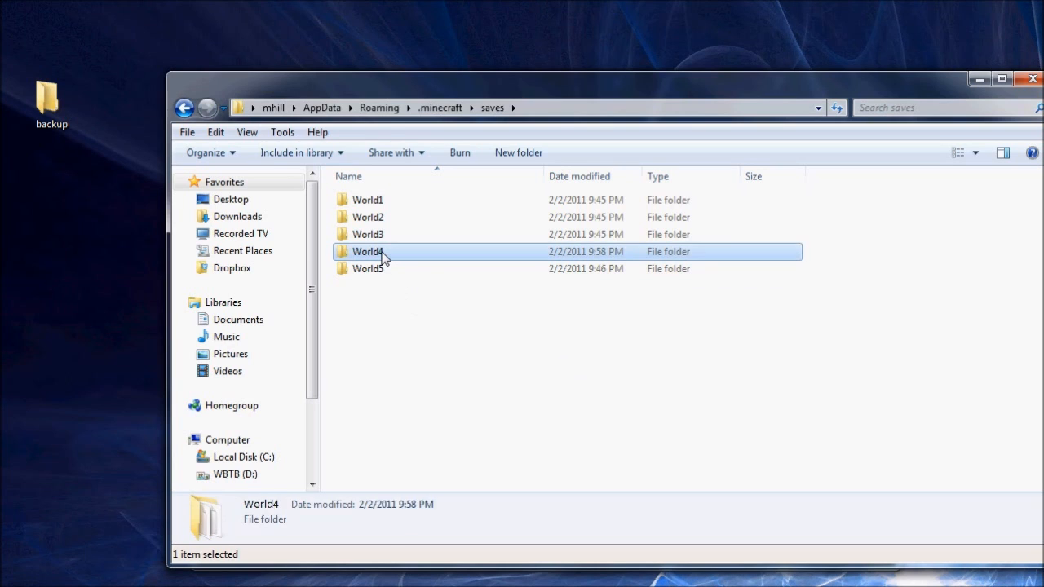
# - Copy the World4 folder and paste it into the desktop backup folder
pyautogui.rightClick(367, 251)
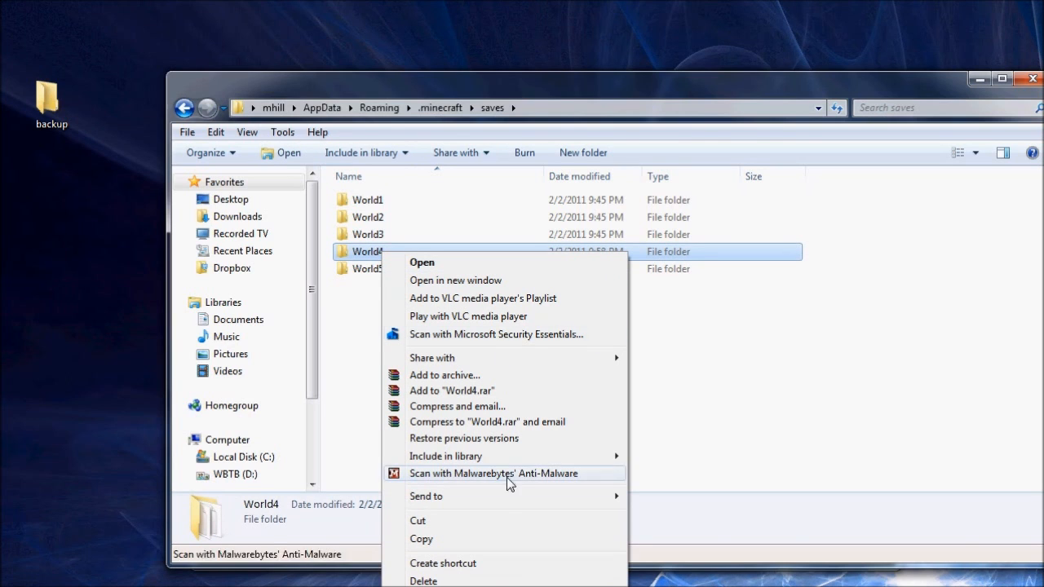
pyautogui.moveTo(531, 539)
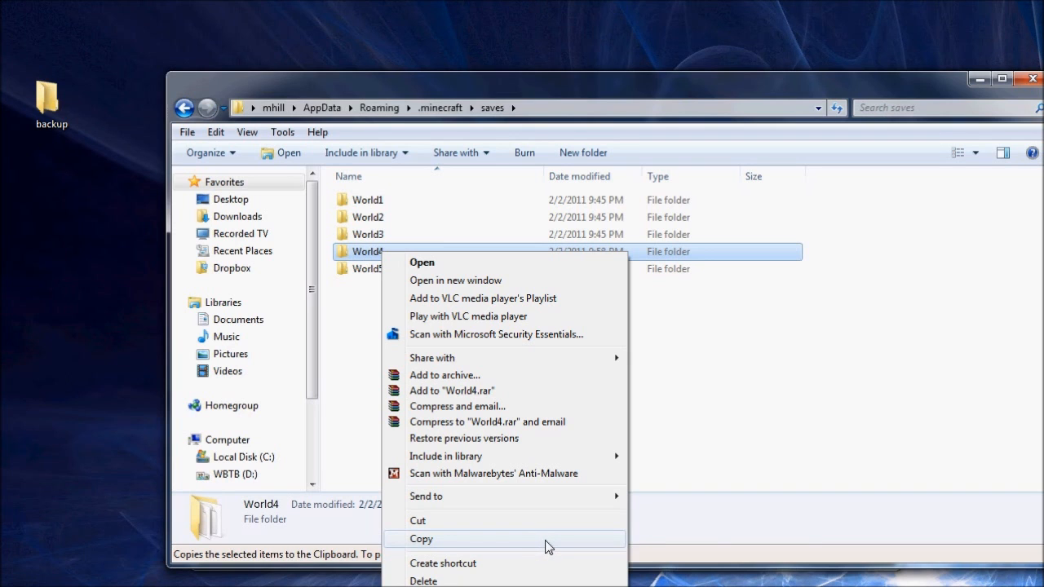
pyautogui.click(421, 539)
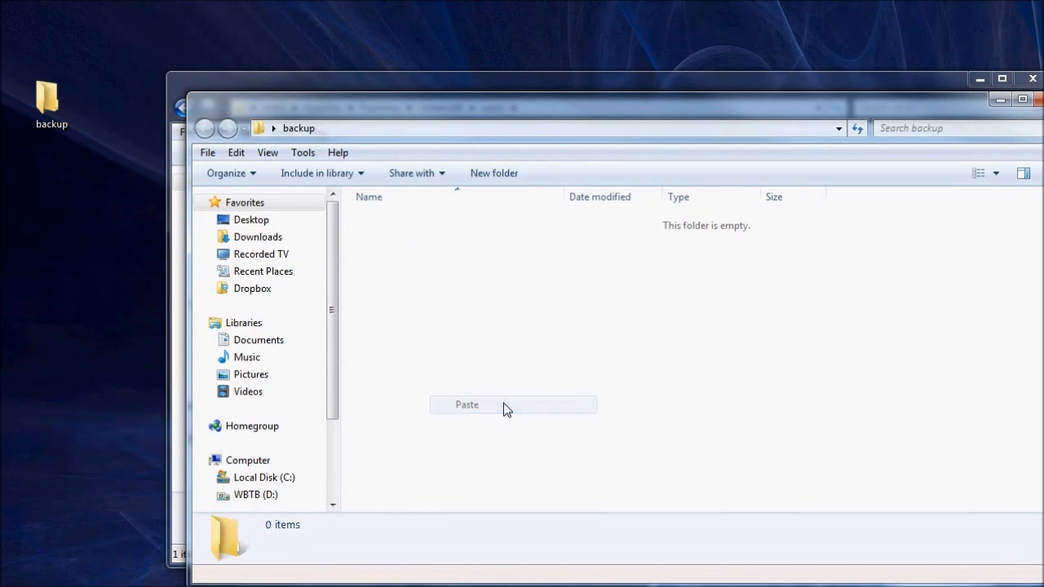
pyautogui.click(466, 405)
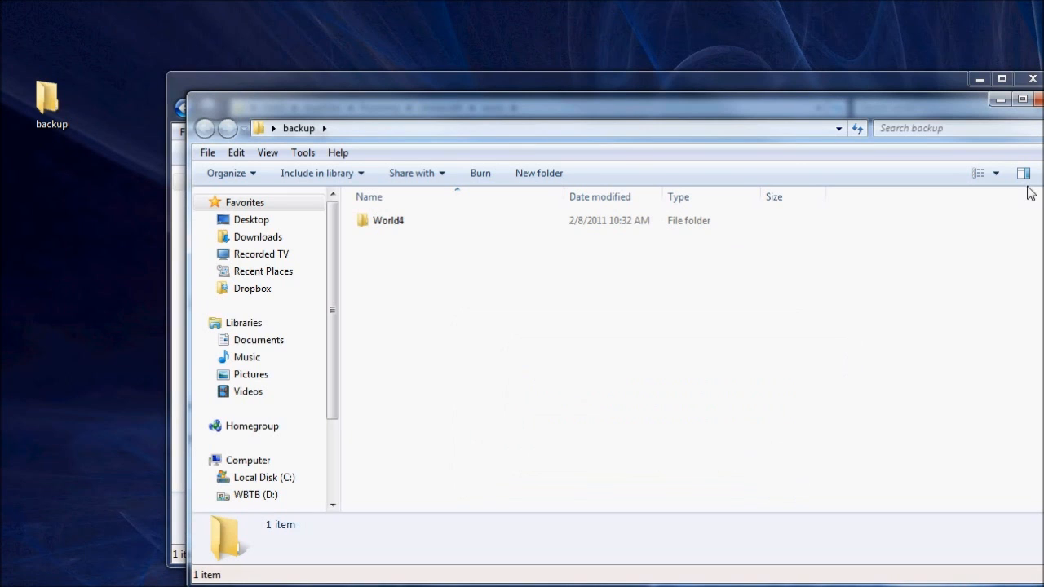
pyautogui.click(388, 220)
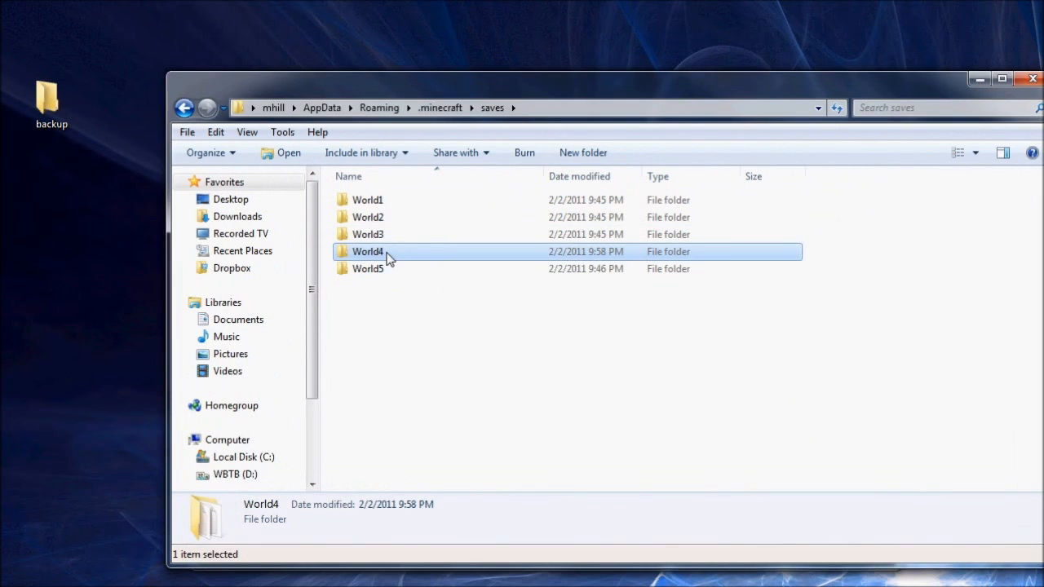
pyautogui.moveTo(391, 257)
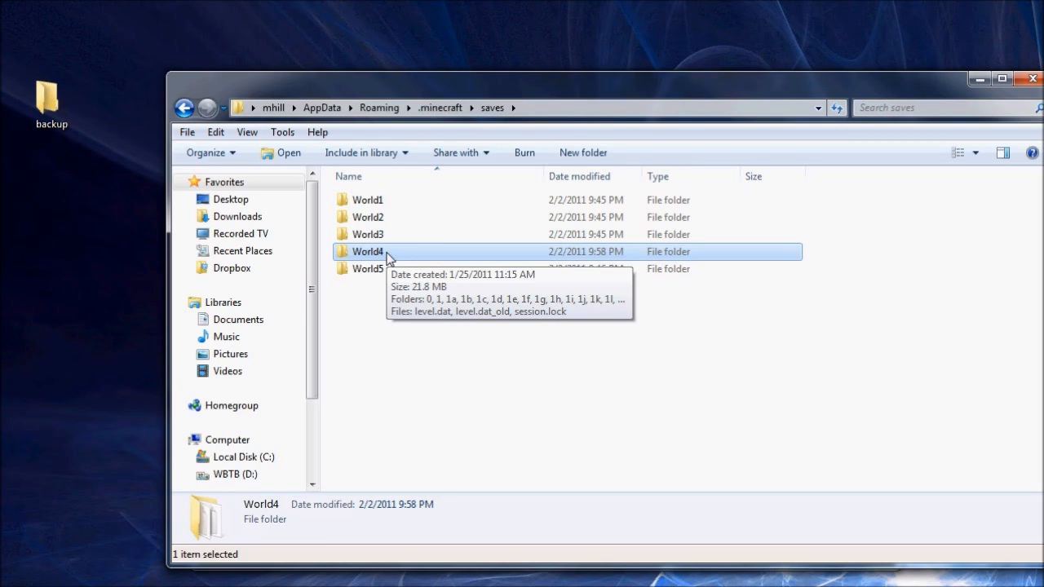
pyautogui.moveTo(95, 155)
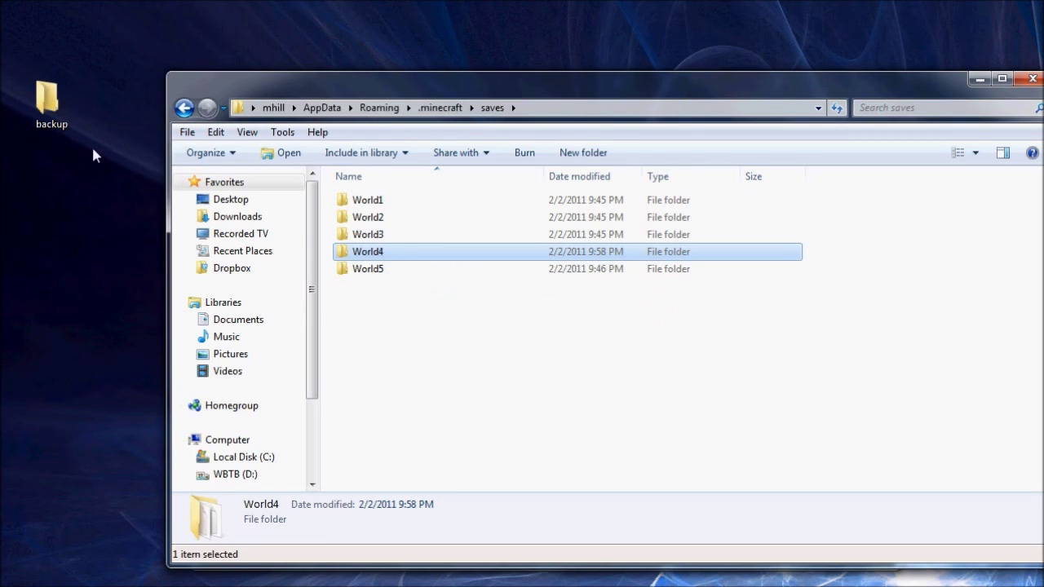
pyautogui.moveTo(414, 303)
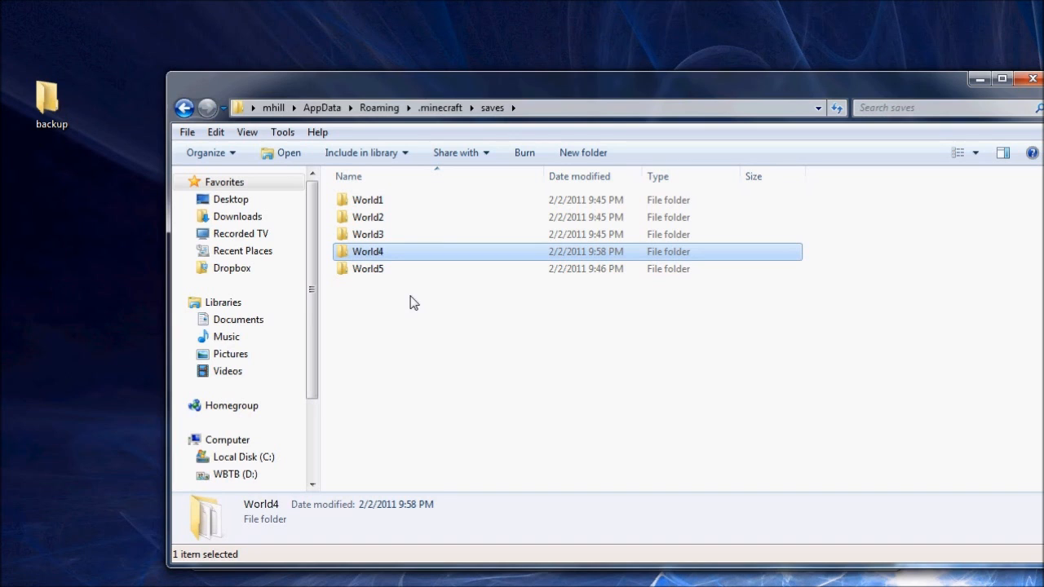
pyautogui.moveTo(447, 323)
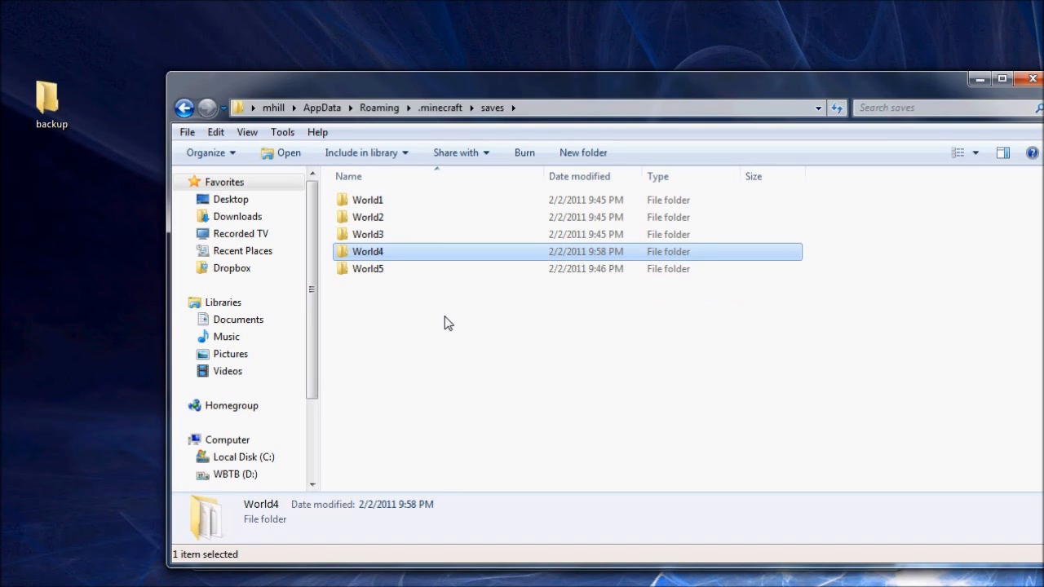
pyautogui.doubleClick(367, 251)
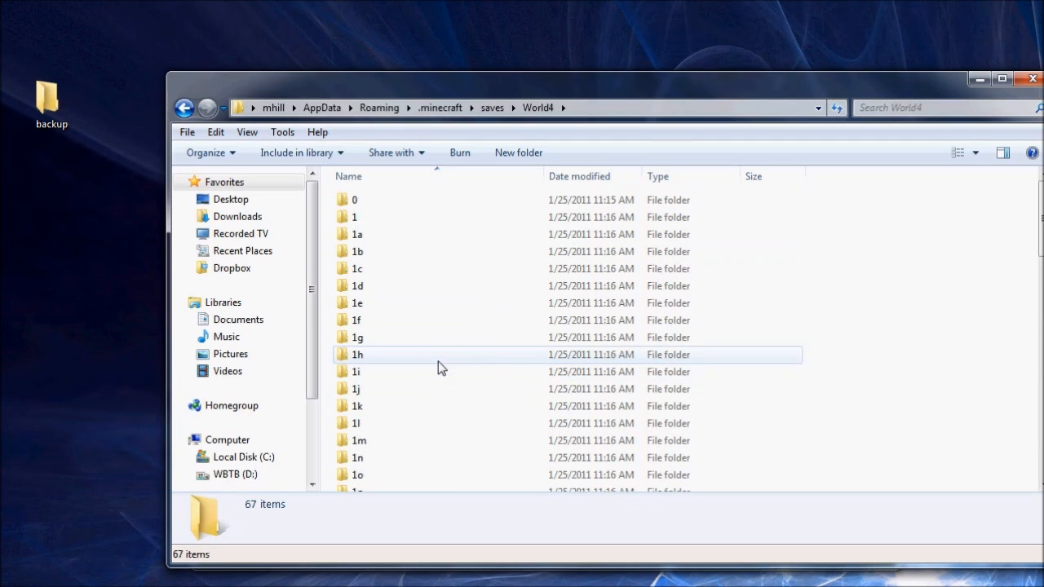
pyautogui.doubleClick(356, 285)
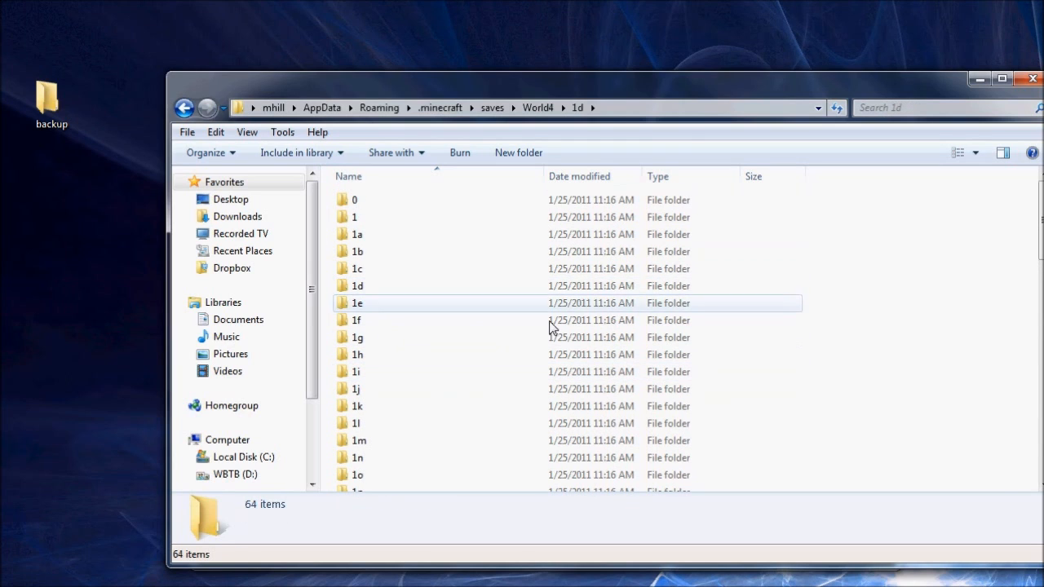
pyautogui.doubleClick(356, 320)
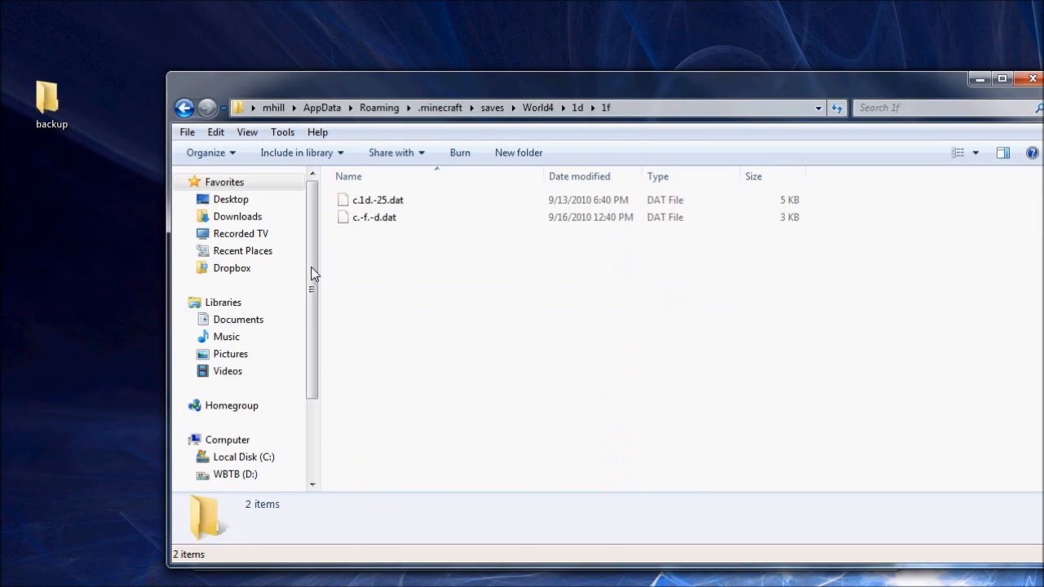
pyautogui.click(184, 108)
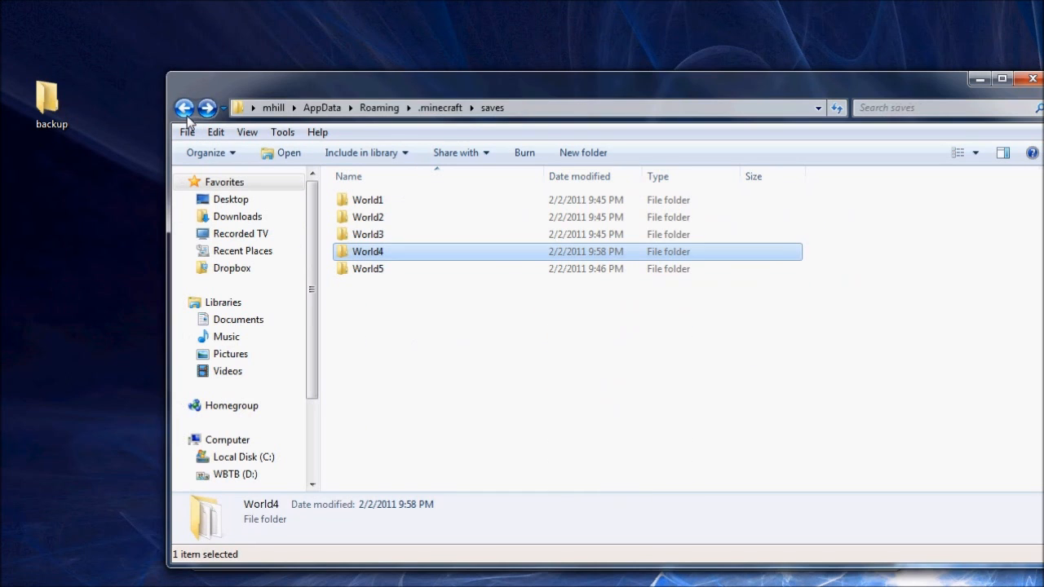
pyautogui.moveTo(408, 315)
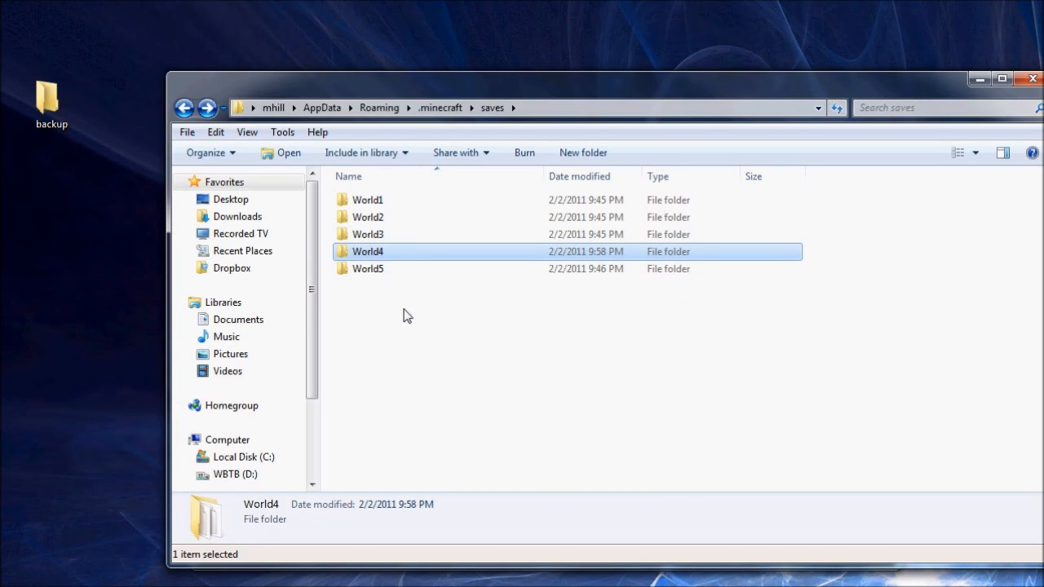
pyautogui.click(388, 298)
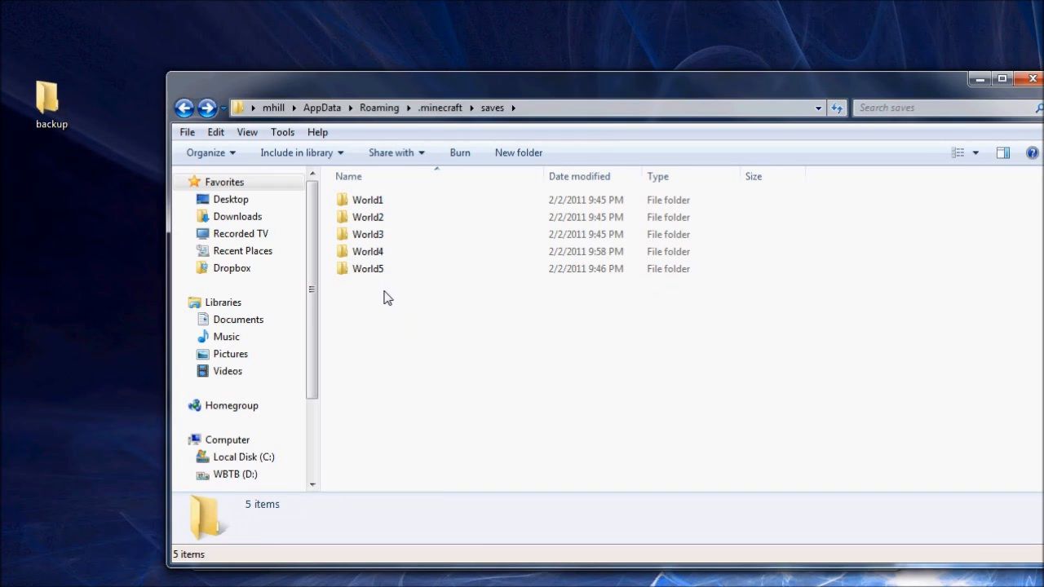
# - Add the World4 folder to a World4.rar archive from its right-click menu
pyautogui.click(367, 251)
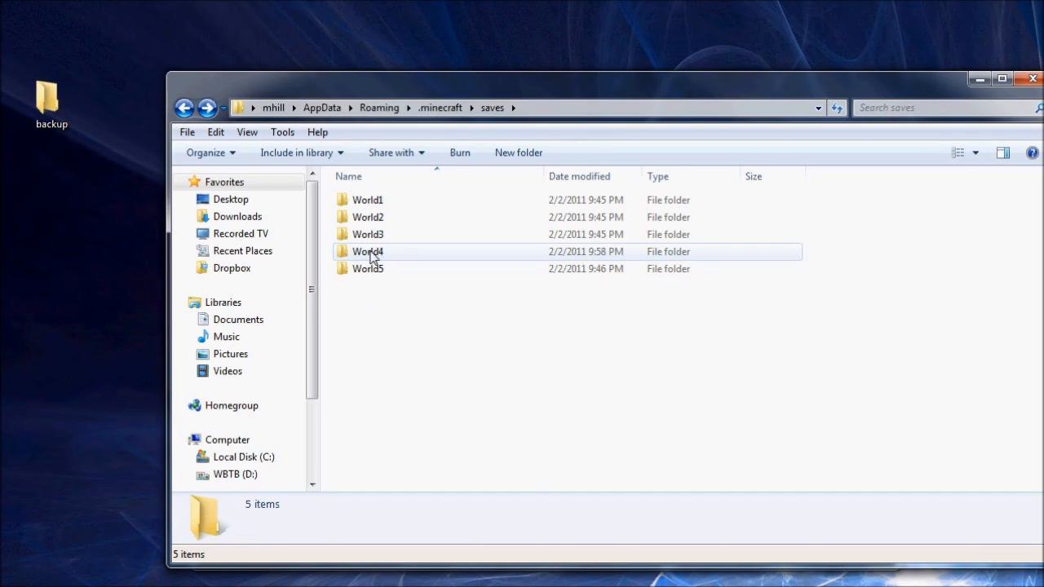
pyautogui.rightClick(371, 251)
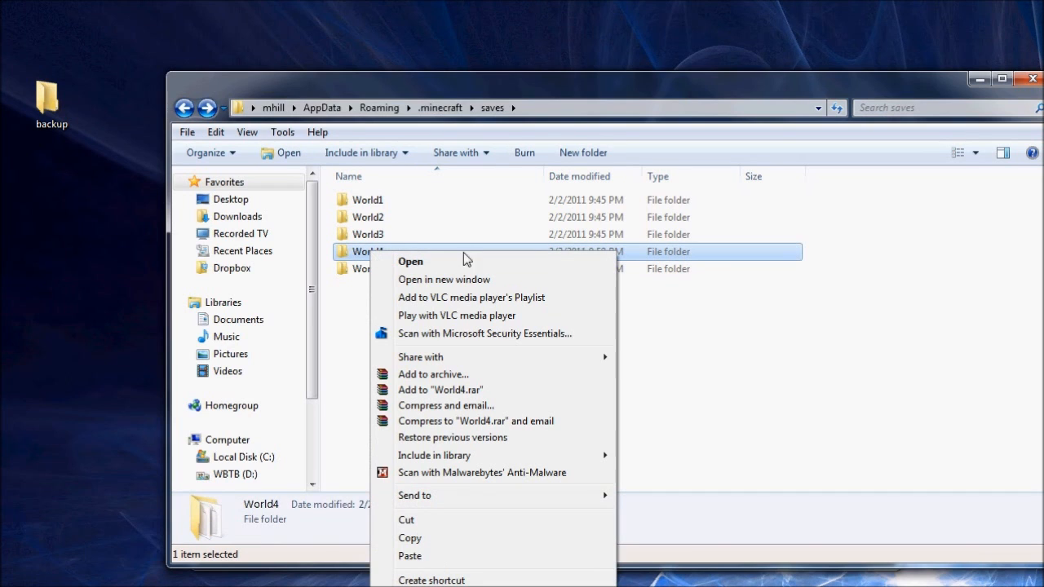
pyautogui.moveTo(498, 389)
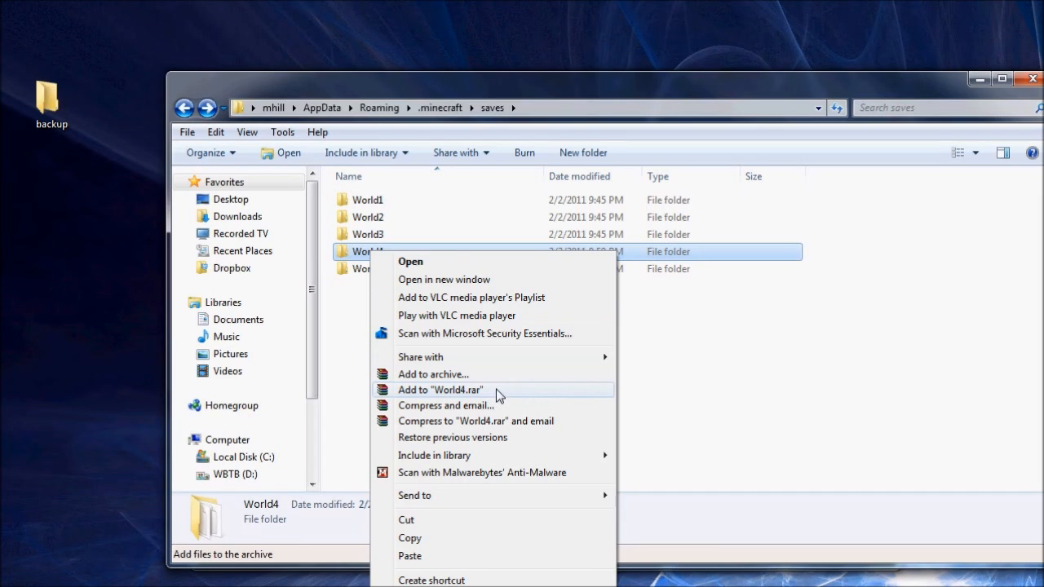
pyautogui.moveTo(451, 400)
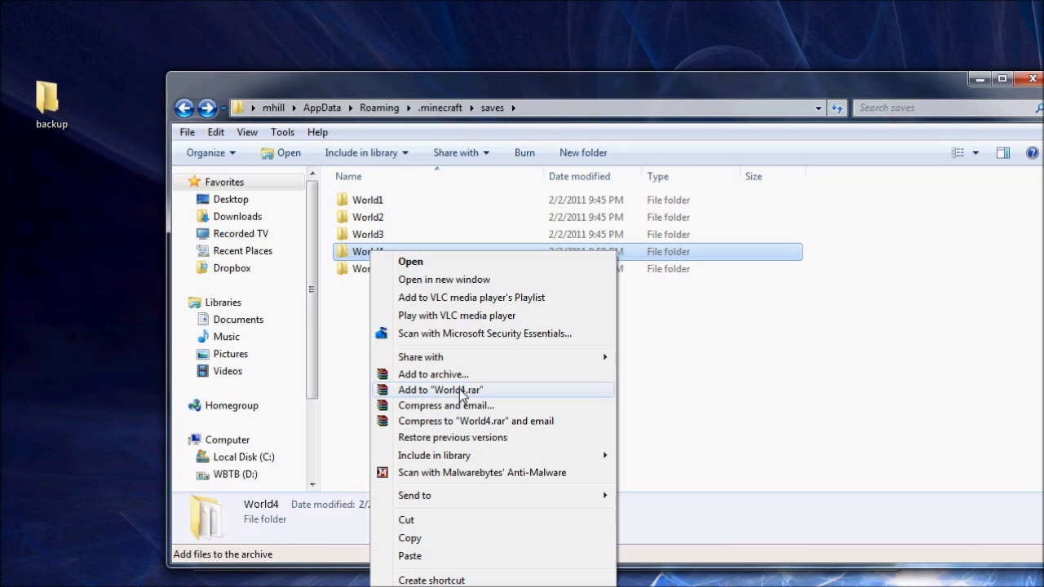
pyautogui.click(439, 389)
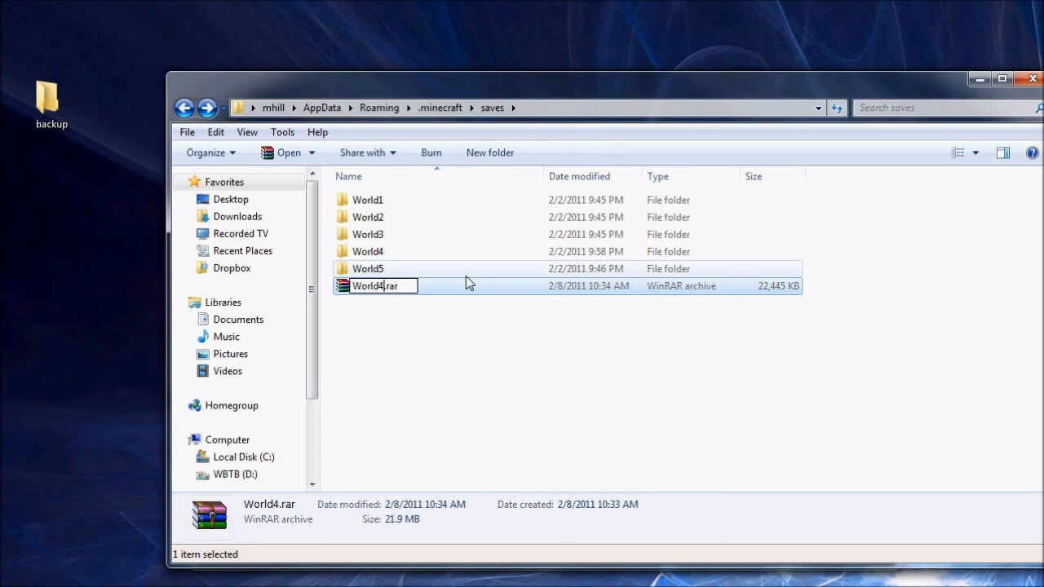
# - Rename the archive to World4-02082011.rar and switch the view to Large Icons, then List
pyautogui.write('-')
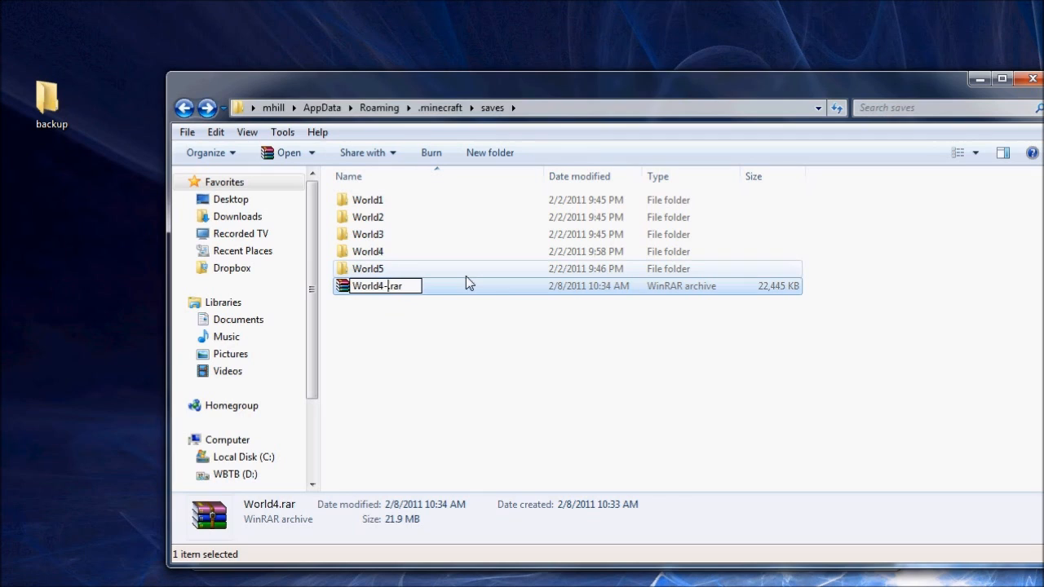
pyautogui.write('02082011')
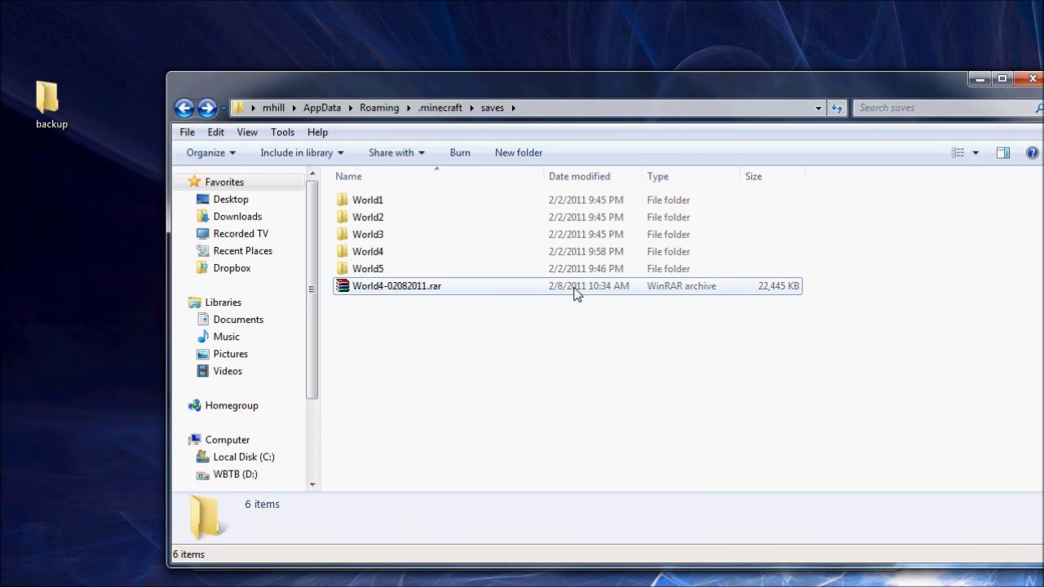
pyautogui.moveTo(563, 295)
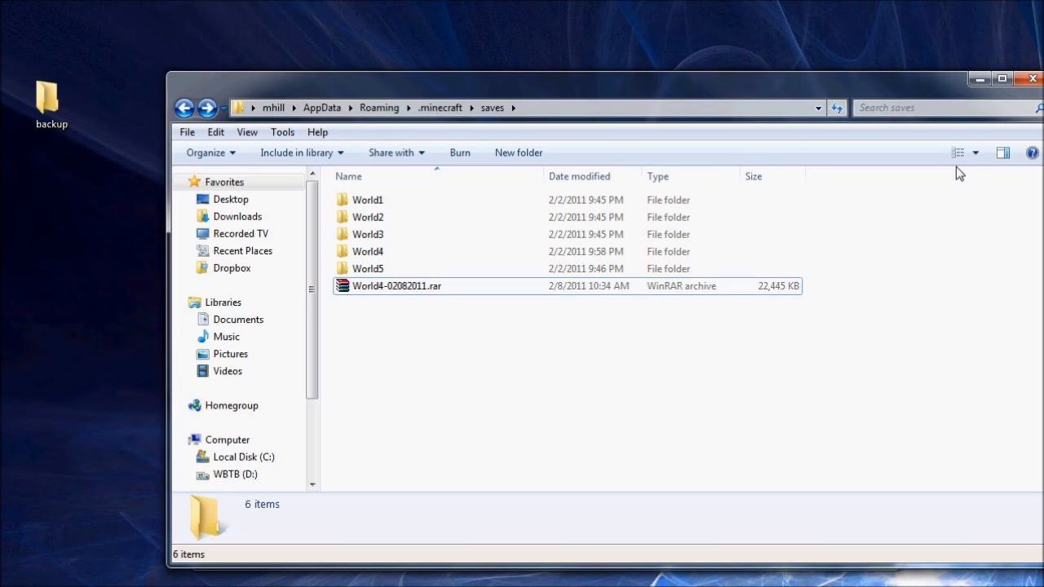
pyautogui.click(962, 153)
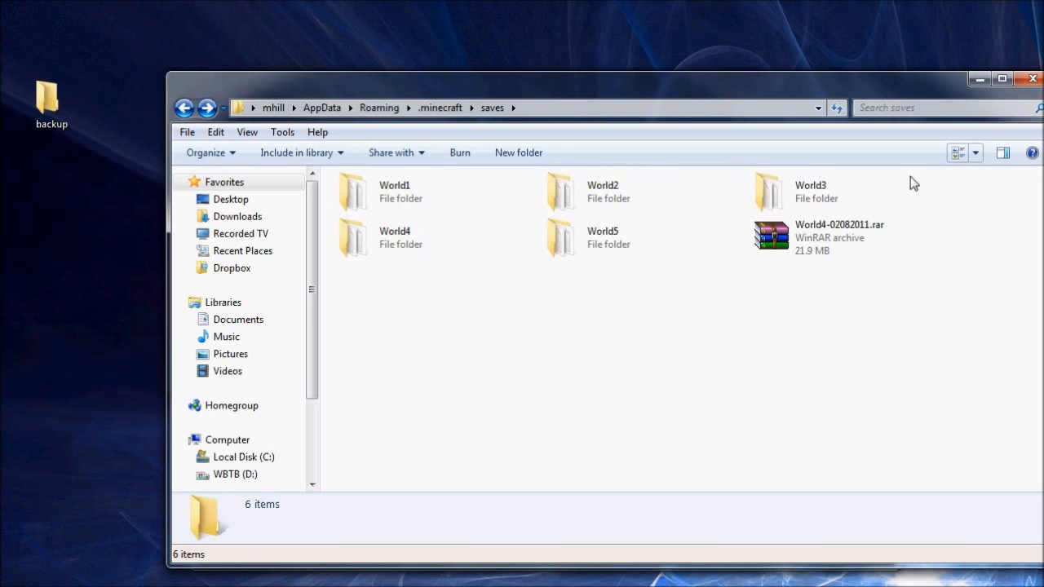
pyautogui.click(838, 237)
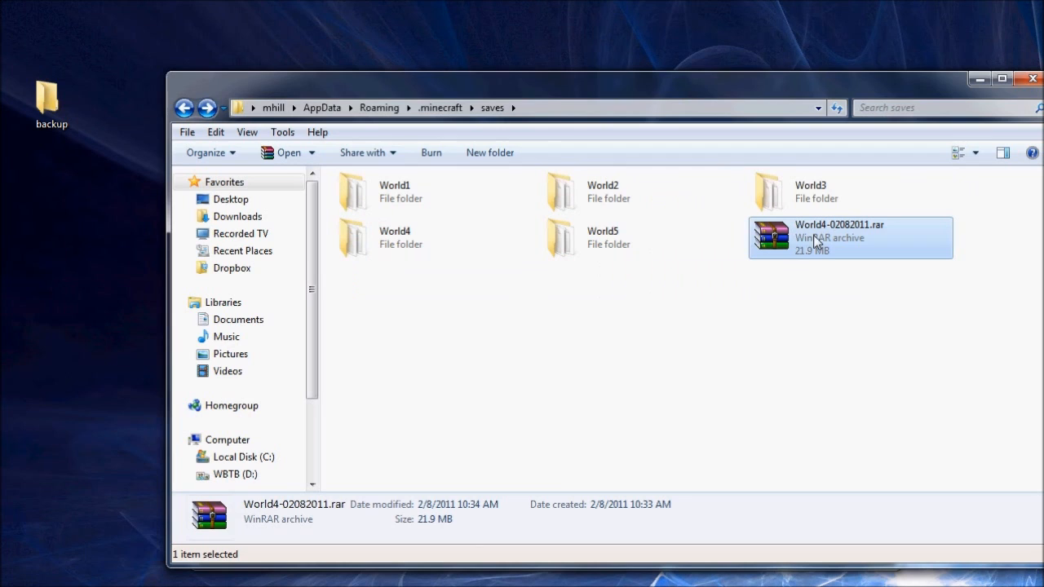
pyautogui.moveTo(961, 159)
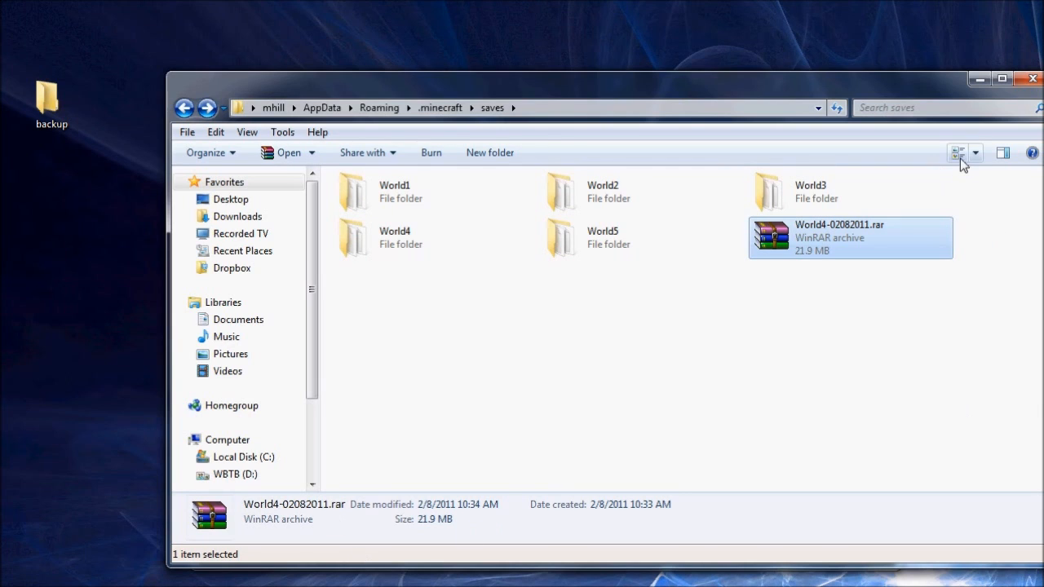
pyautogui.click(957, 153)
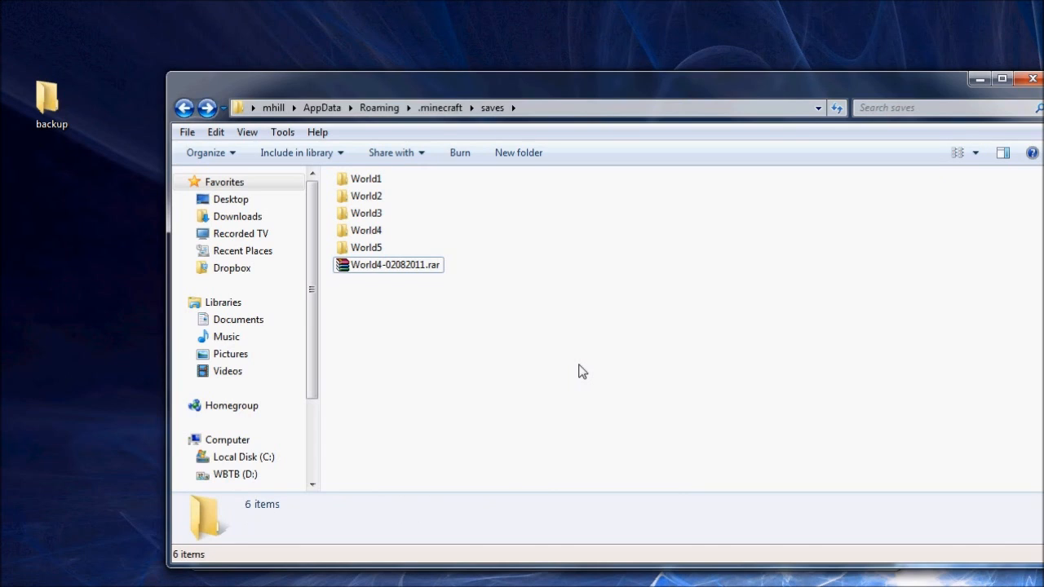
pyautogui.moveTo(412, 309)
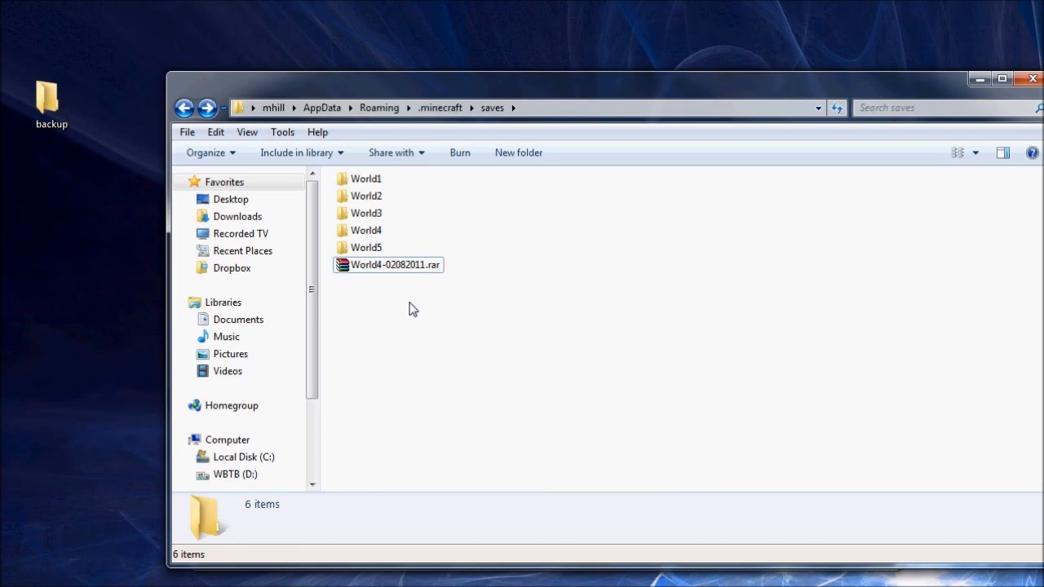
# - Move the dated archive into backup and delete the loose World4 folder there
pyautogui.moveTo(390, 264); pyautogui.dragTo(50, 90)
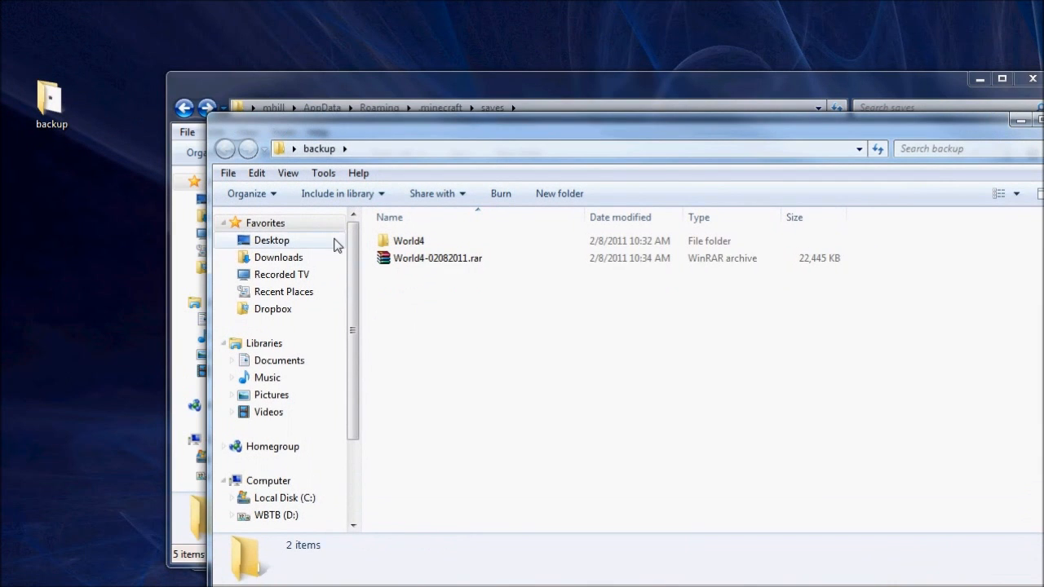
pyautogui.click(409, 240)
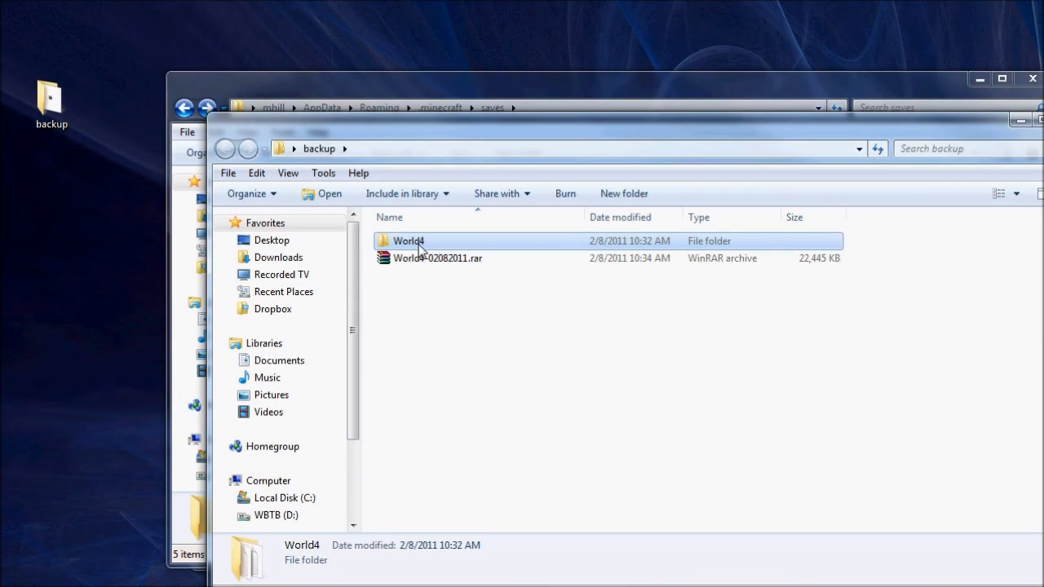
pyautogui.press('Delete')
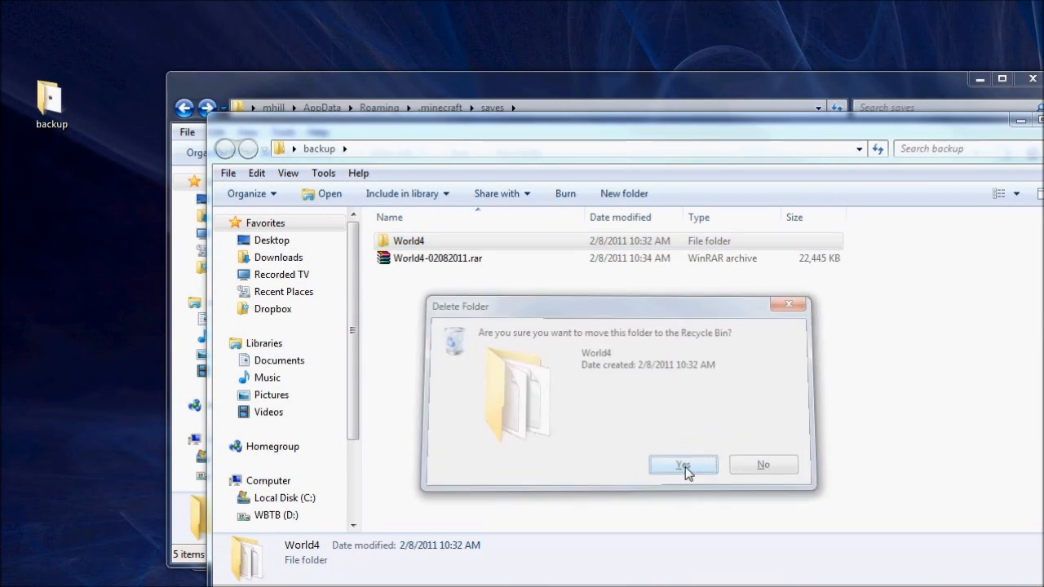
pyautogui.click(682, 464)
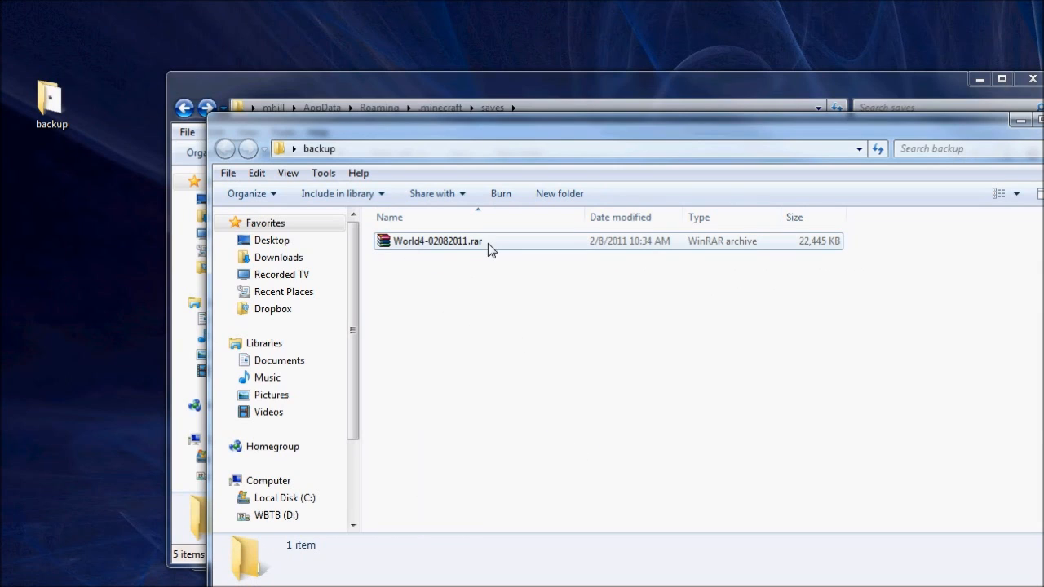
pyautogui.moveTo(818, 251)
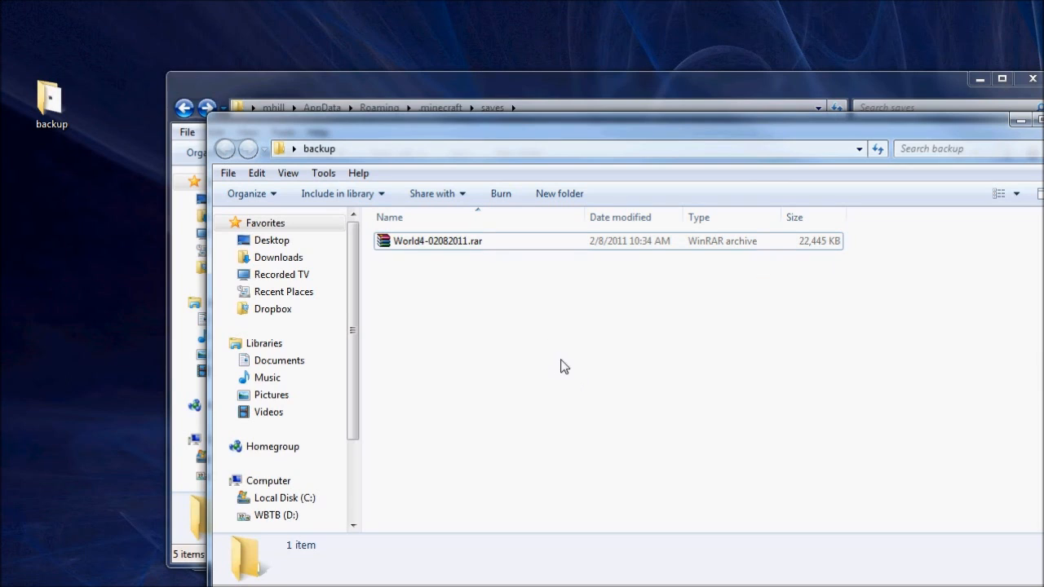
pyautogui.moveTo(492, 266)
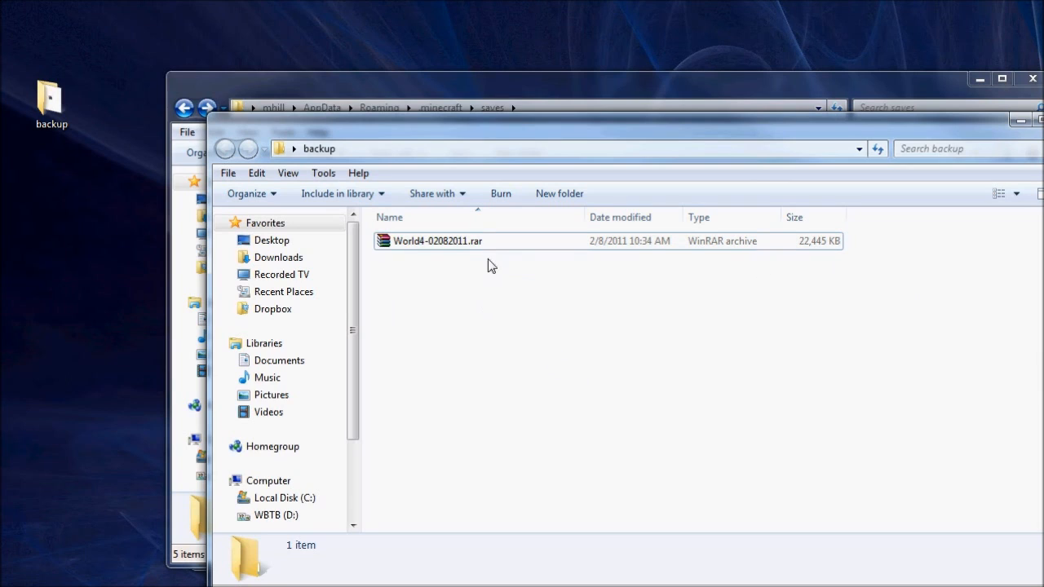
pyautogui.click(319, 148)
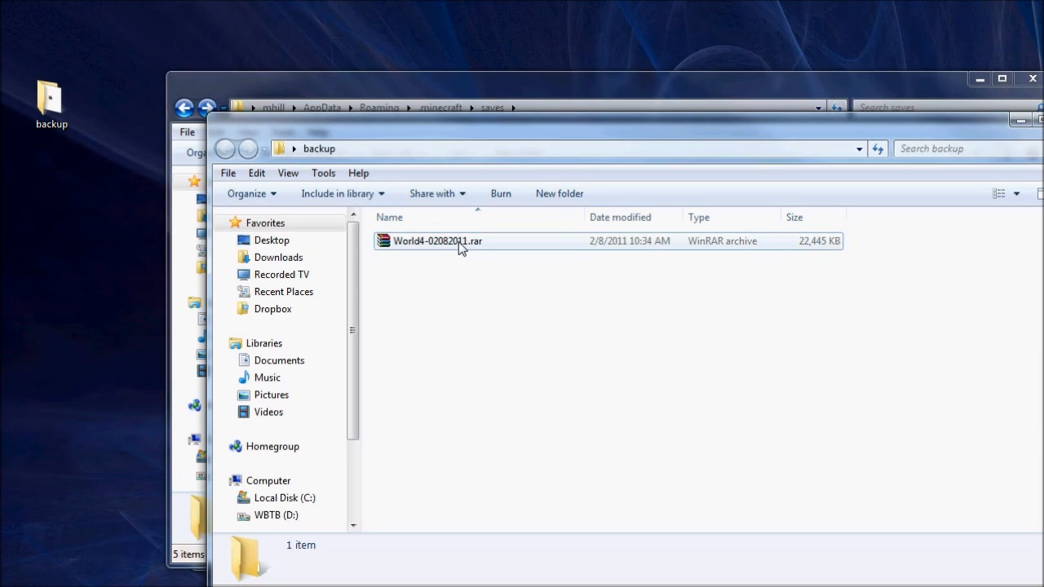
pyautogui.moveTo(439, 241)
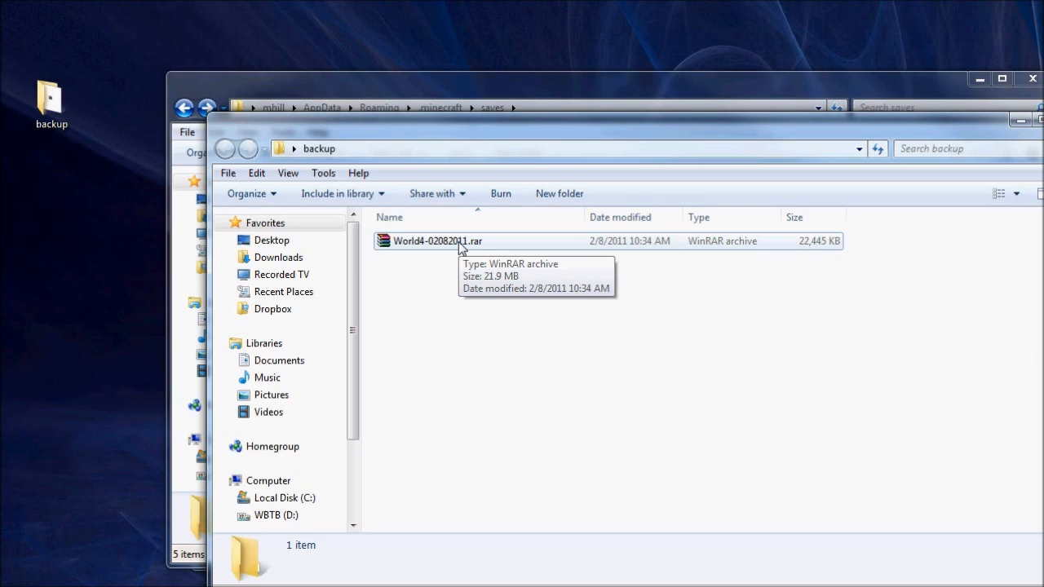
pyautogui.moveTo(302, 515)
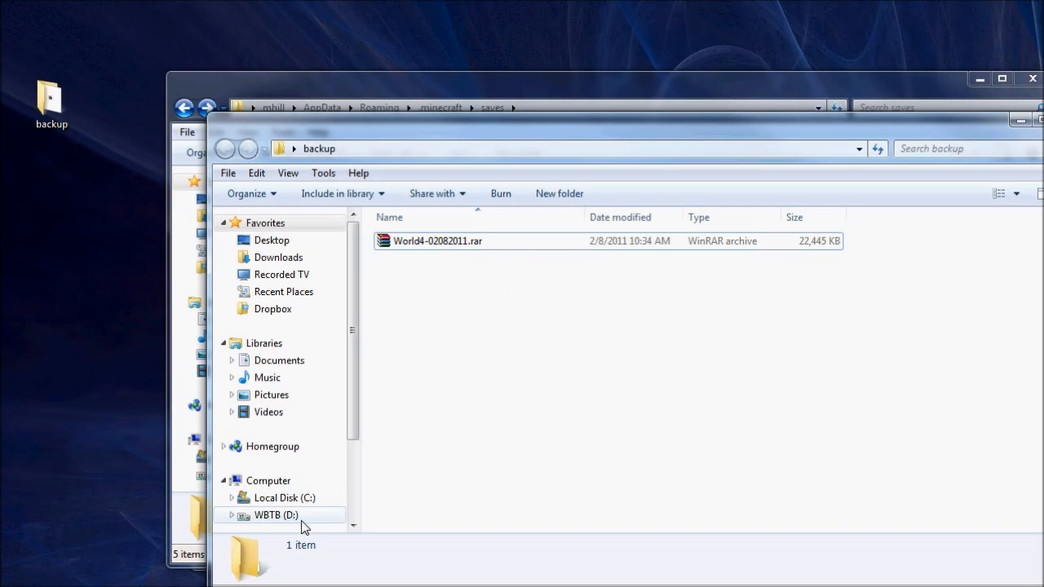
pyautogui.moveTo(503, 477)
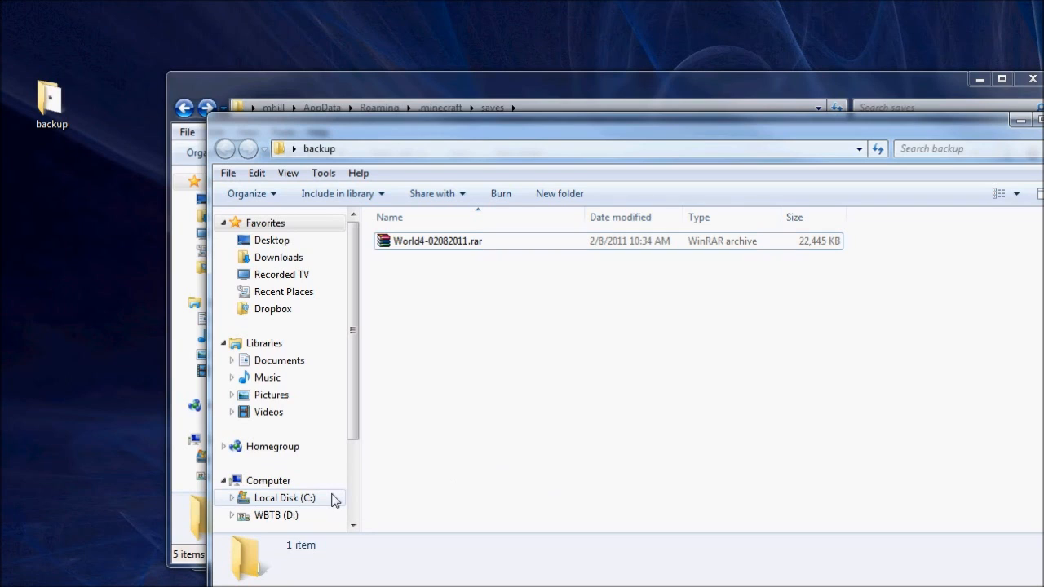
pyautogui.moveTo(444, 381)
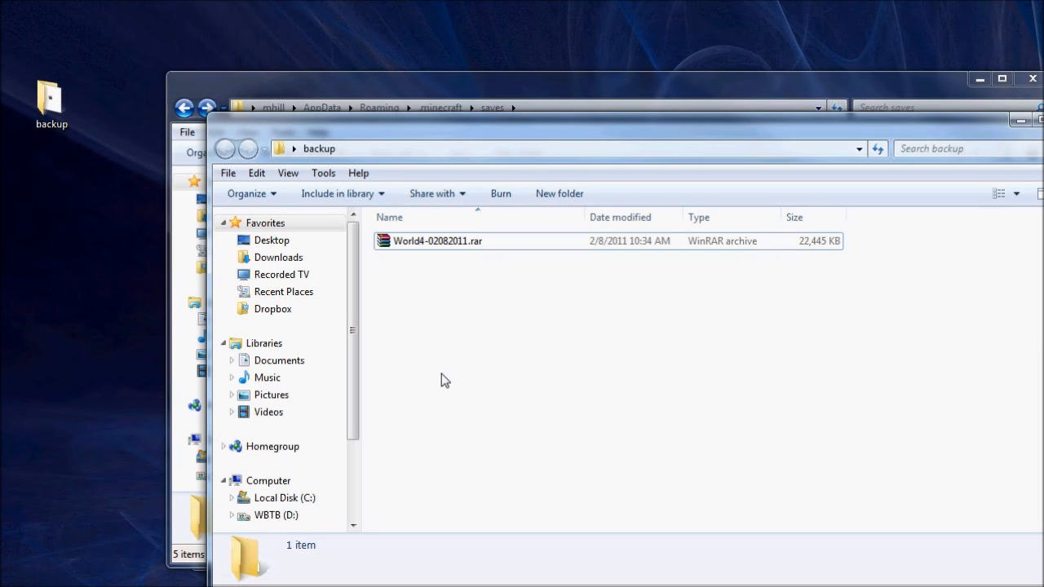
pyautogui.moveTo(287, 515)
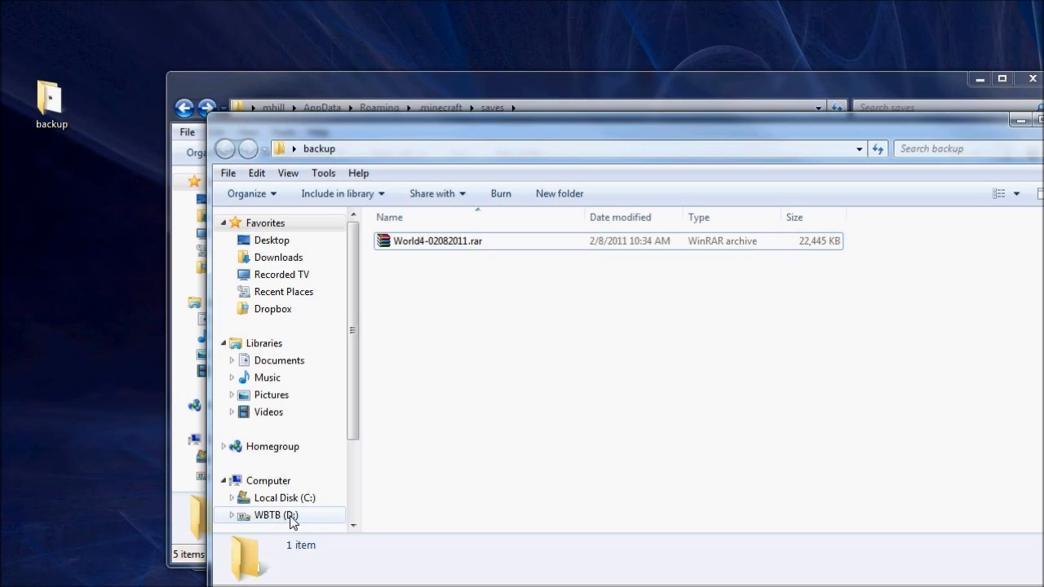
pyautogui.moveTo(362, 520)
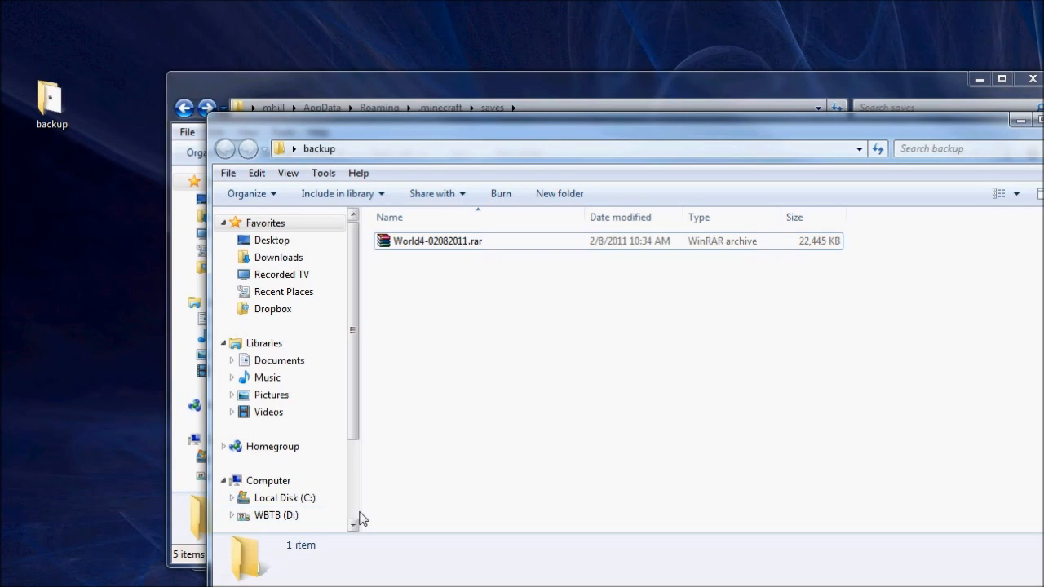
pyautogui.moveTo(276, 515)
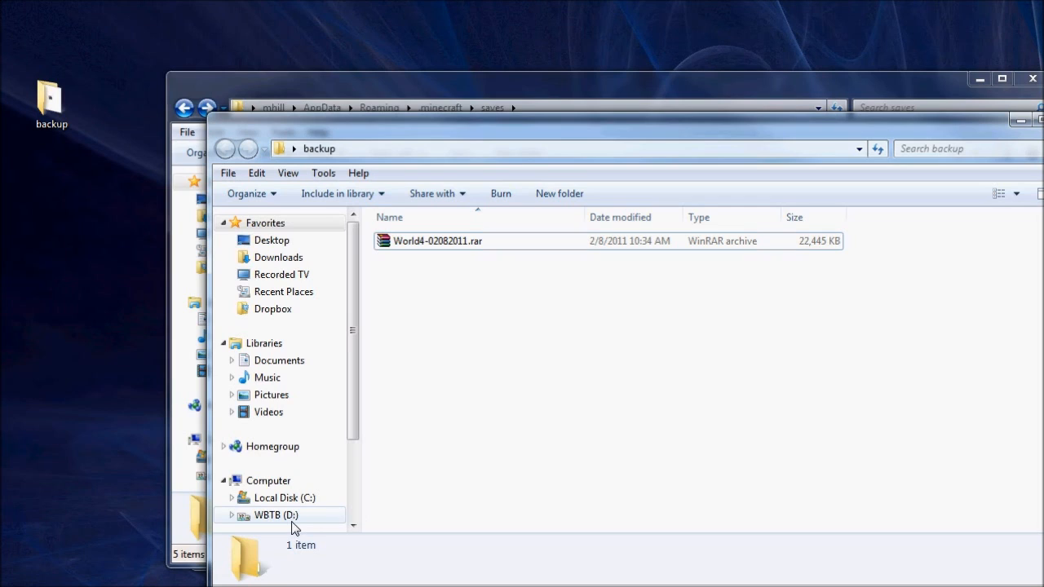
pyautogui.moveTo(520, 417)
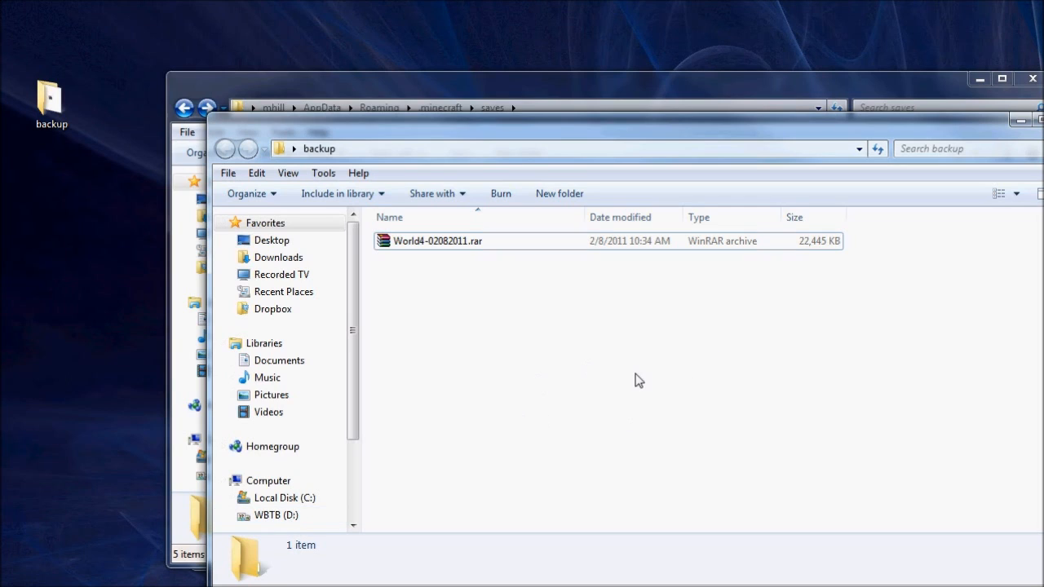
pyautogui.moveTo(454, 260)
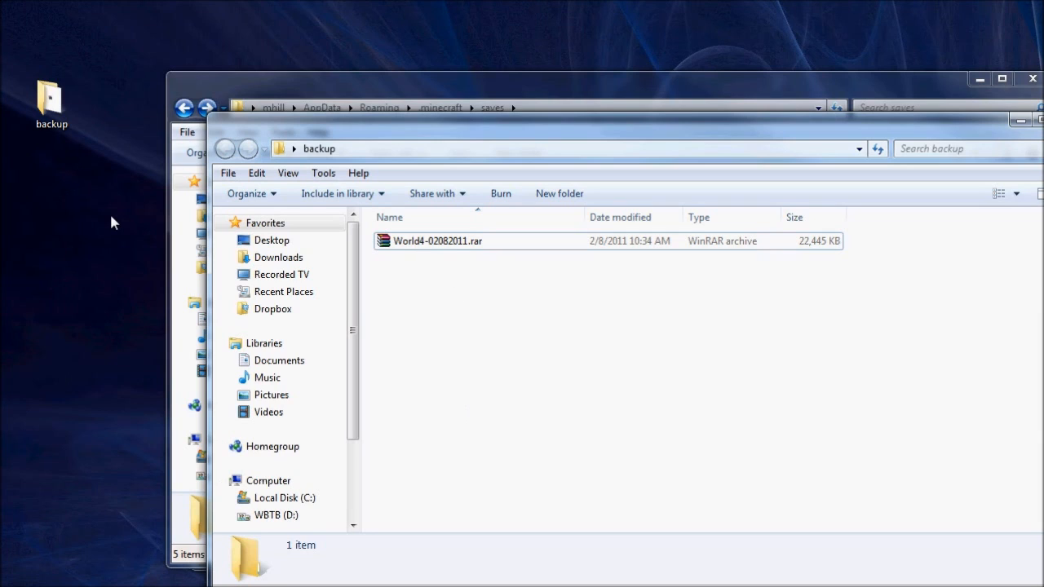
pyautogui.moveTo(150, 241)
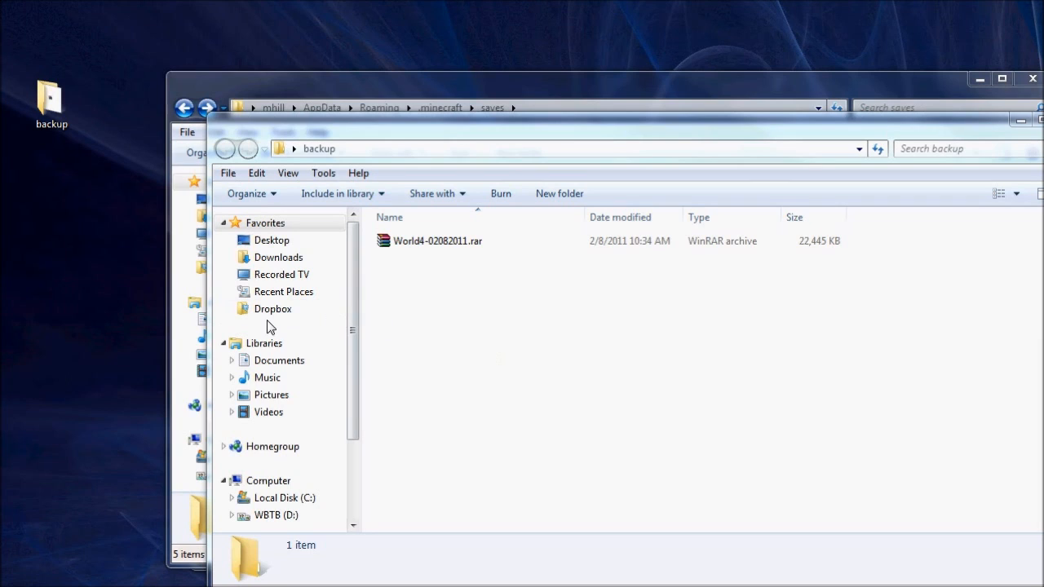
pyautogui.moveTo(272, 308)
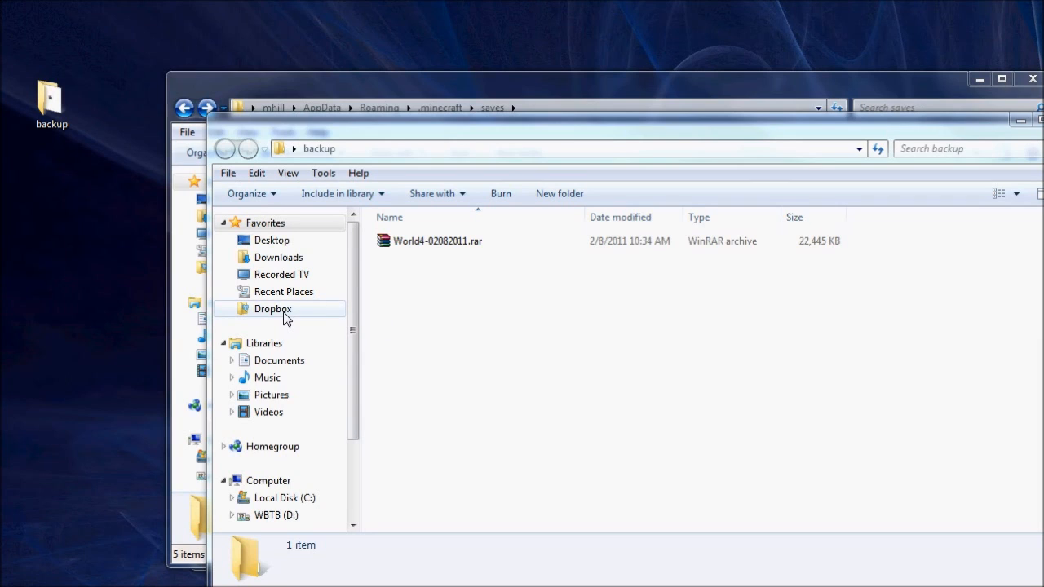
pyautogui.moveTo(578, 392)
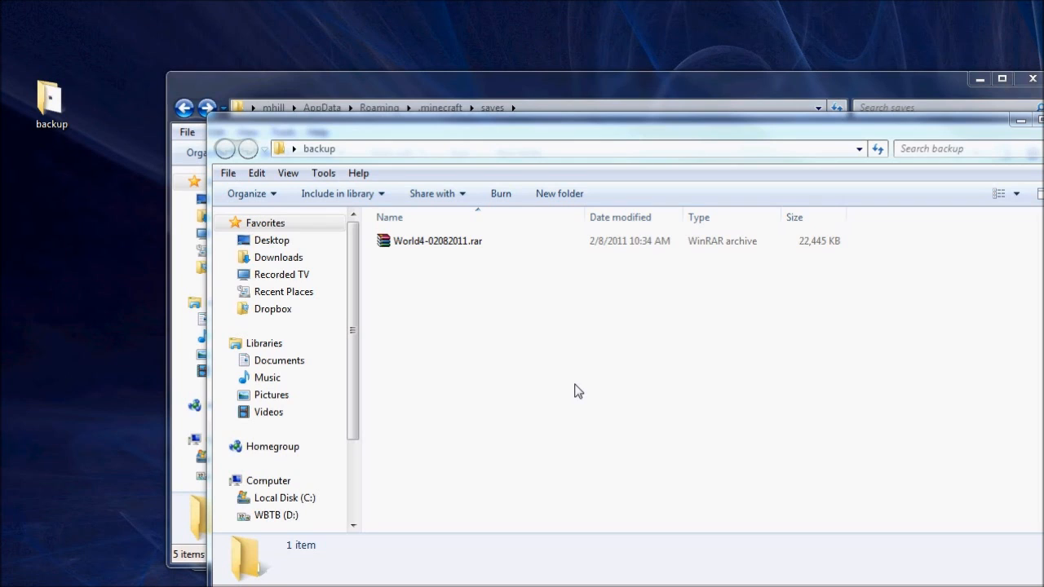
pyautogui.moveTo(434, 275)
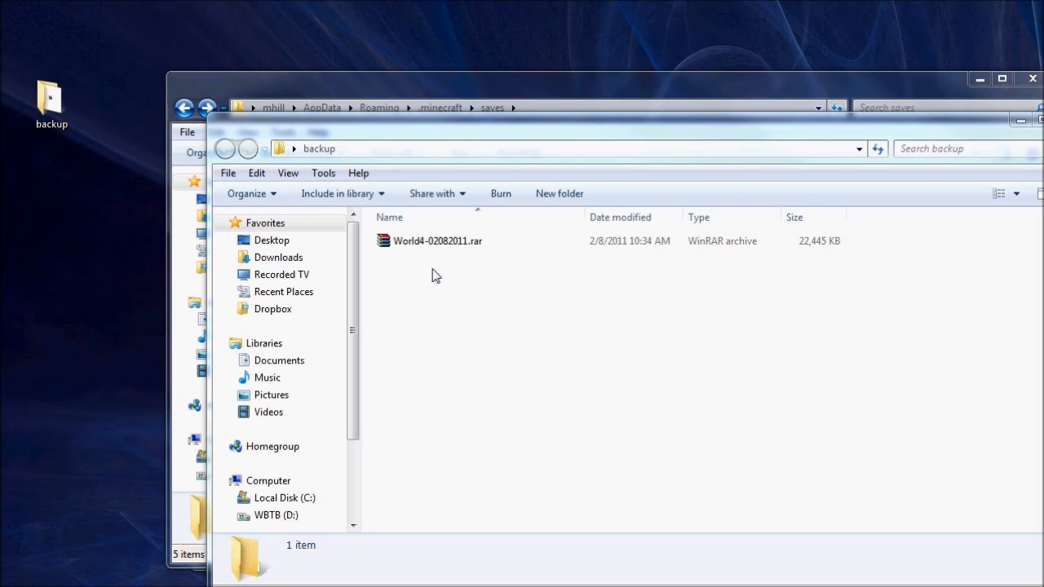
# - Open the Dropbox folder from Favorites in the navigation pane
pyautogui.click(438, 241)
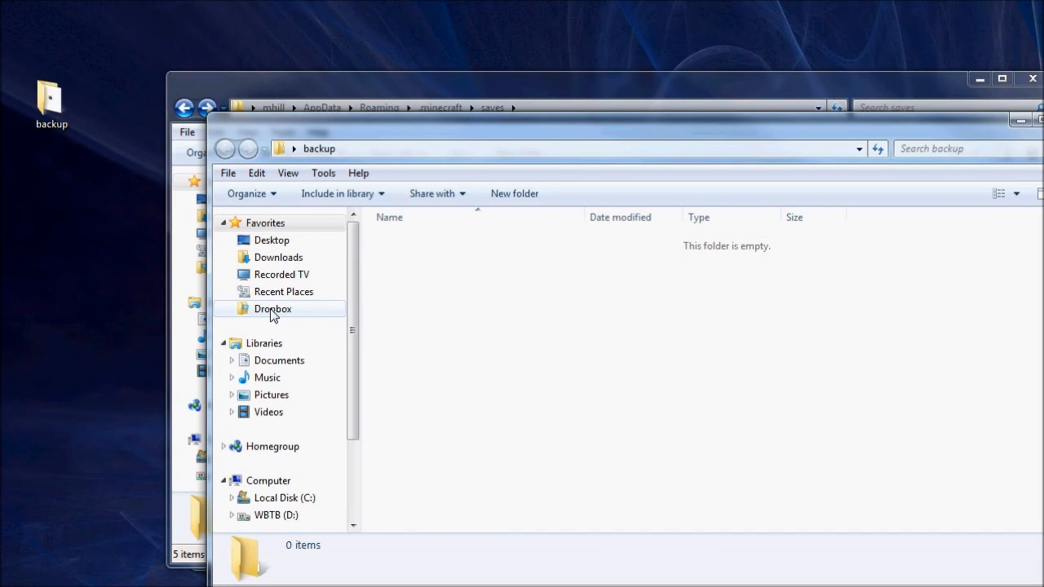
pyautogui.moveTo(454, 353)
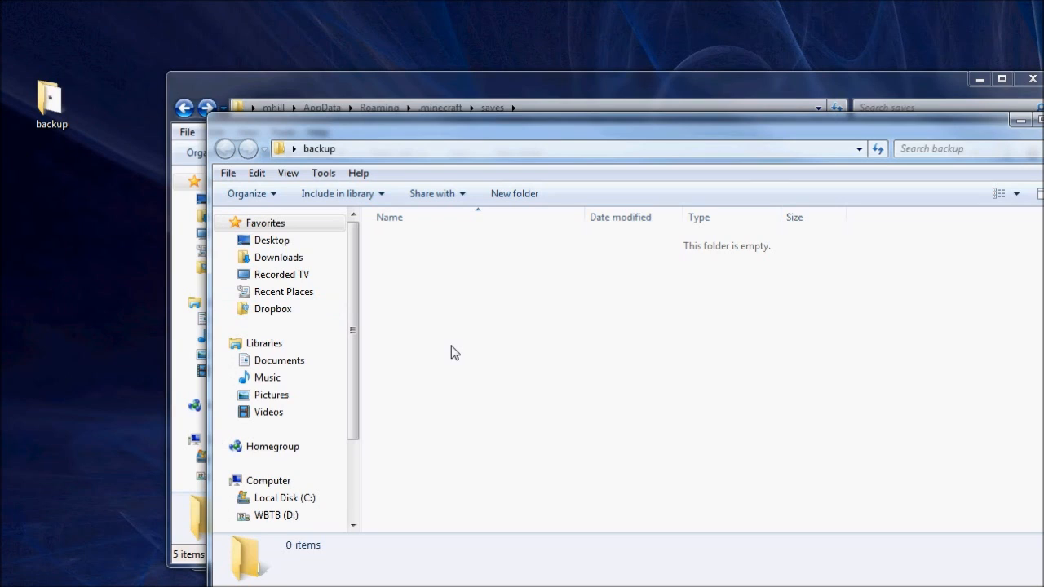